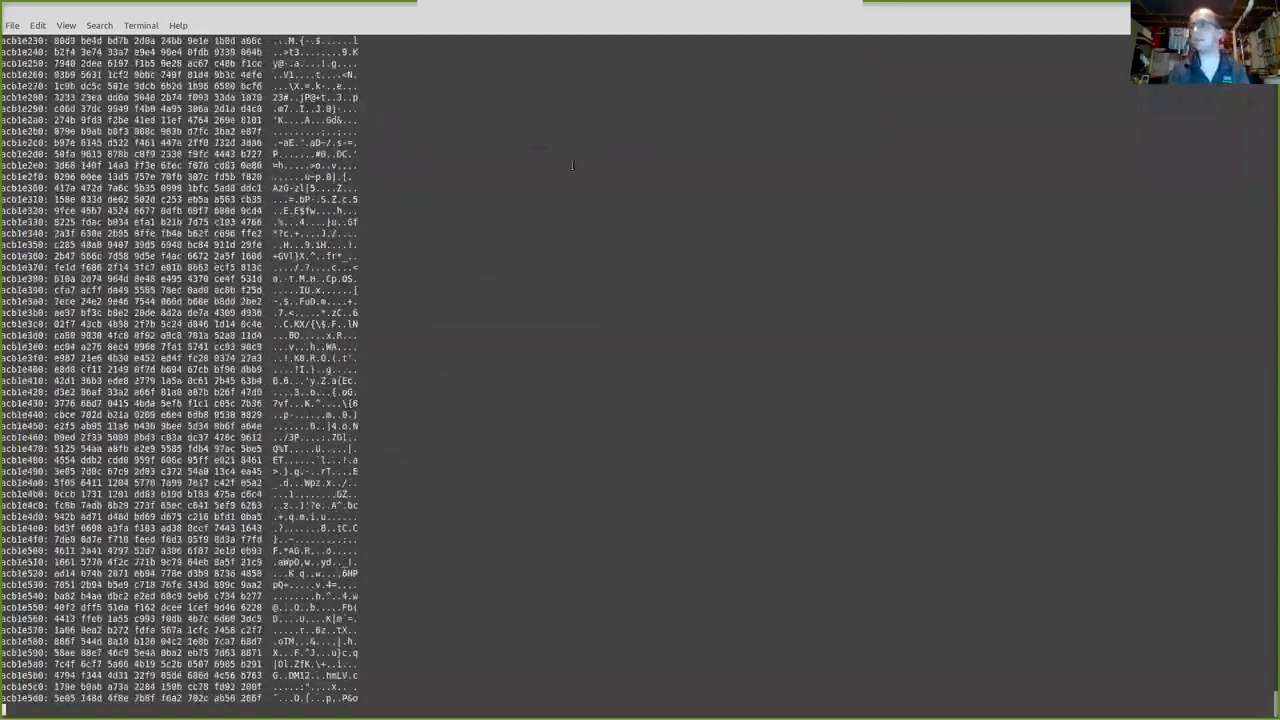
- Page the xxd dump of /dev/sdb down through the random-byte sectors until zero bytes appear
{"action": "scroll", "scroll_direction": "down", "scroll_amount": 3}
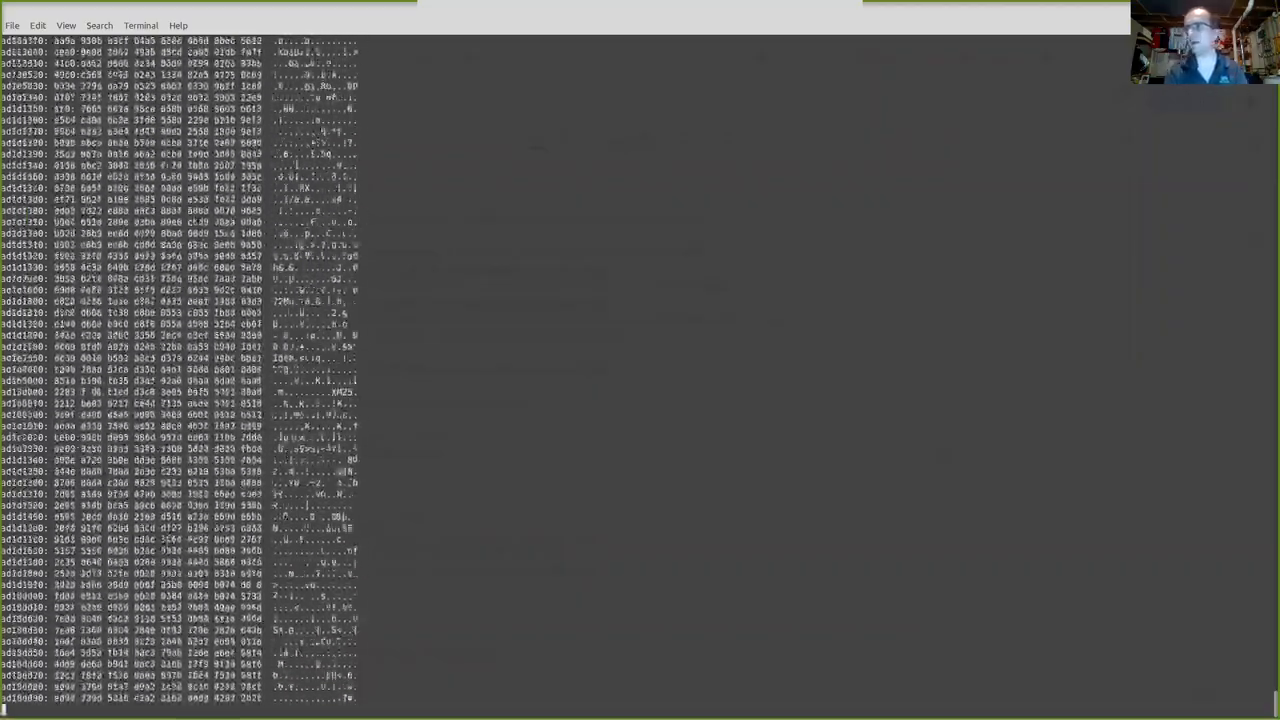
{"action": "scroll", "scroll_direction": "down", "scroll_amount": 3}
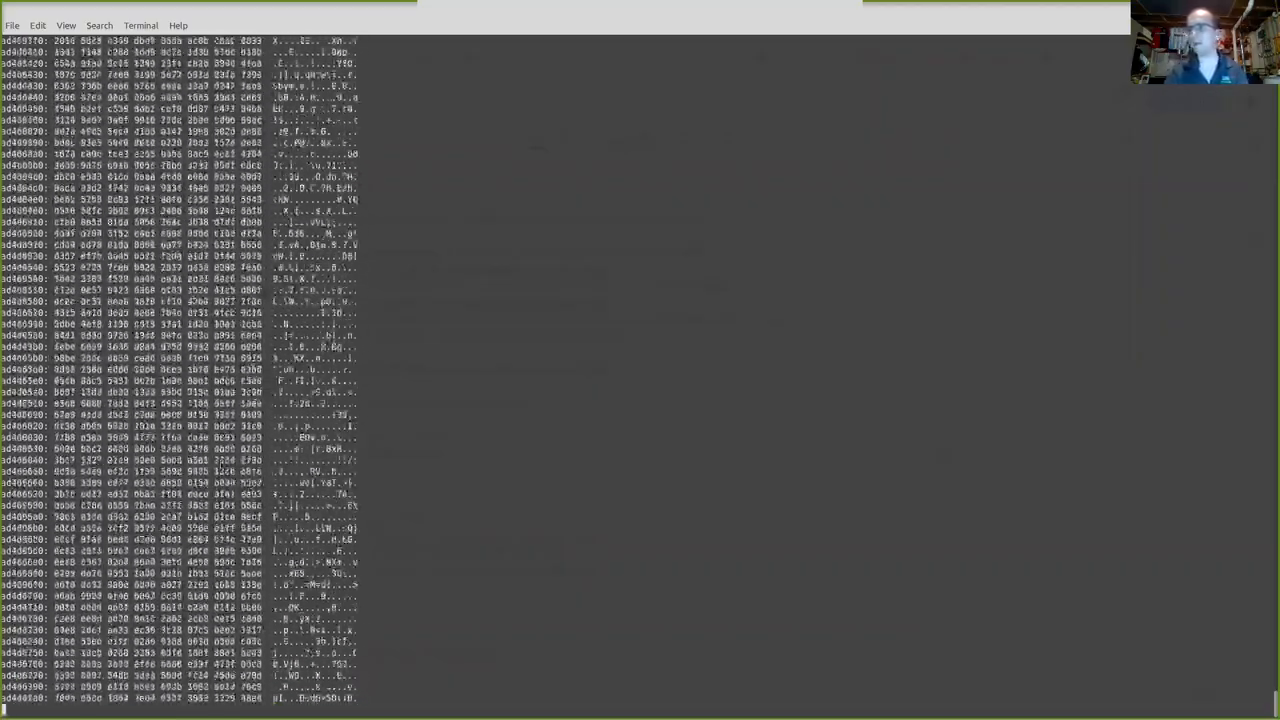
{"action": "scroll", "scroll_direction": "down", "scroll_amount": 3}
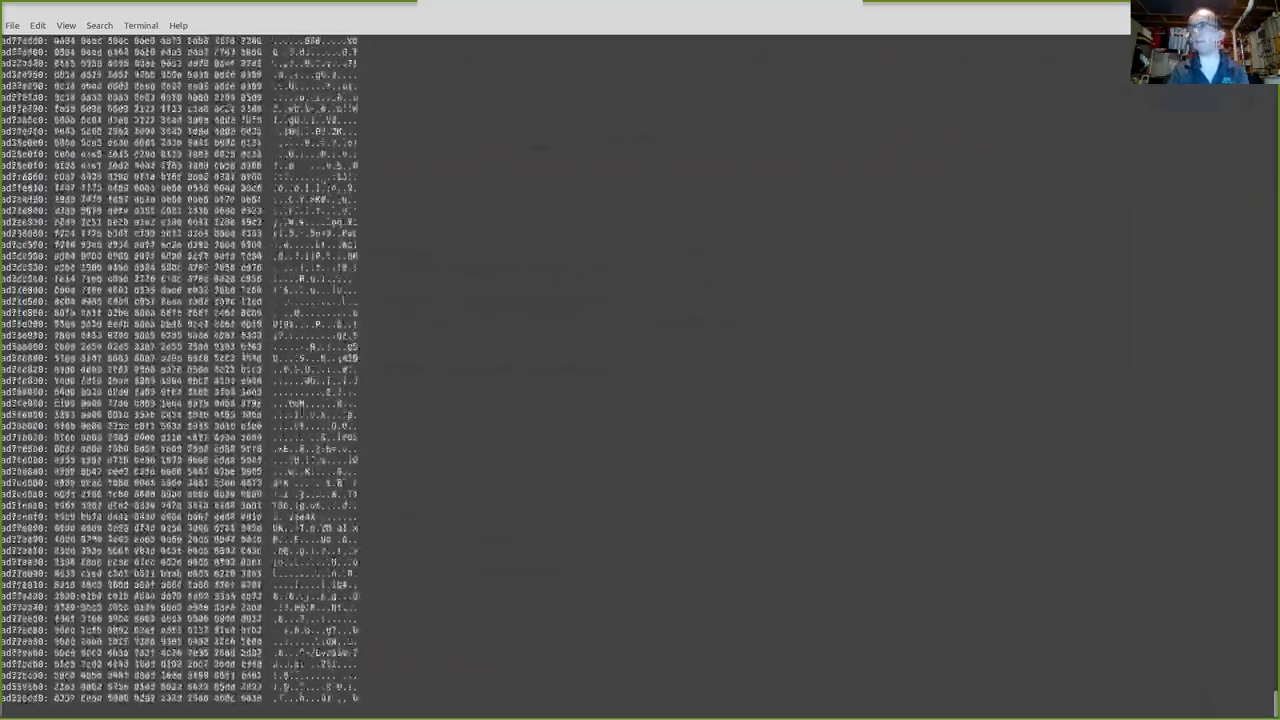
{"action": "scroll", "scroll_direction": "down", "scroll_amount": 3}
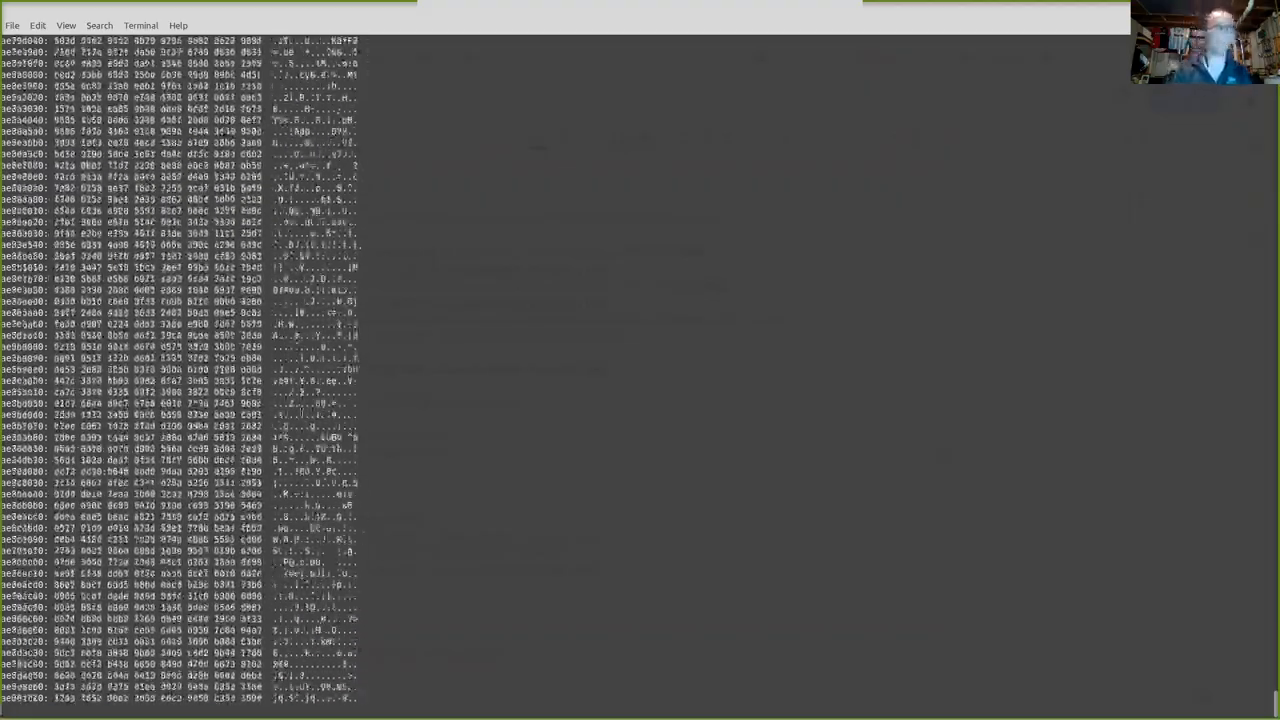
{"action": "scroll", "scroll_direction": "down", "scroll_amount": 3}
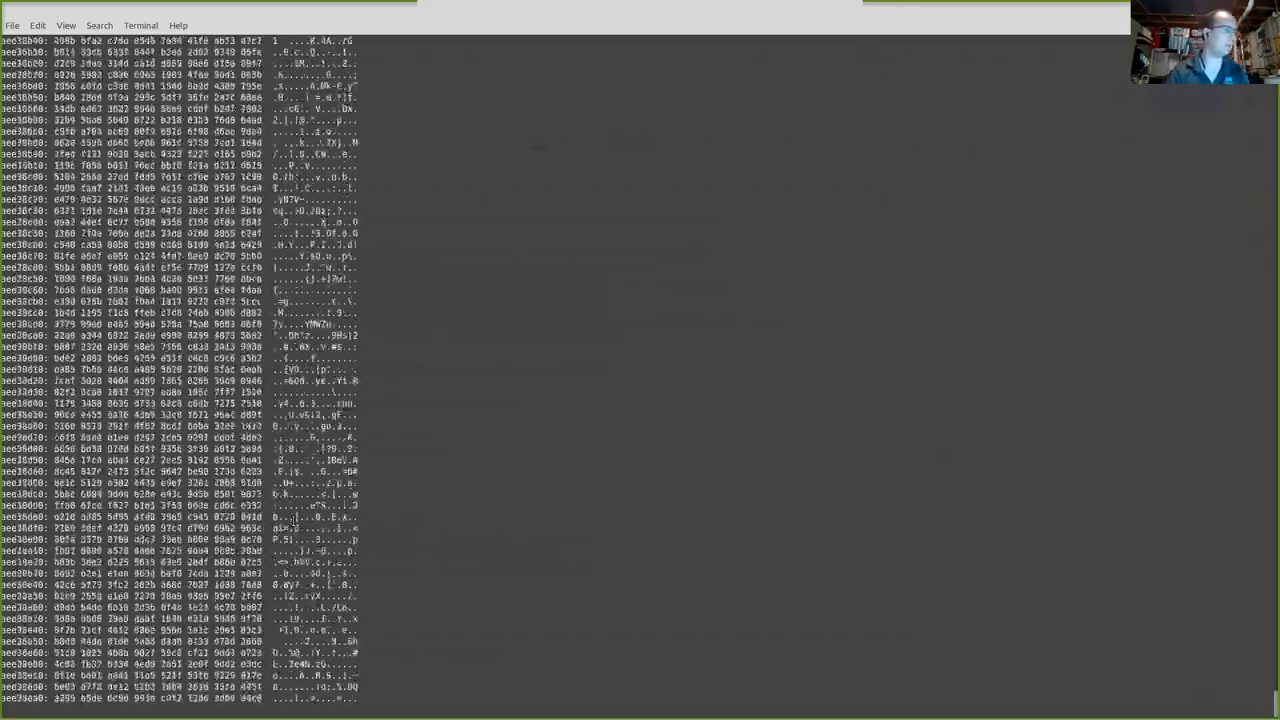
{"action": "scroll", "scroll_direction": "down", "scroll_amount": 3}
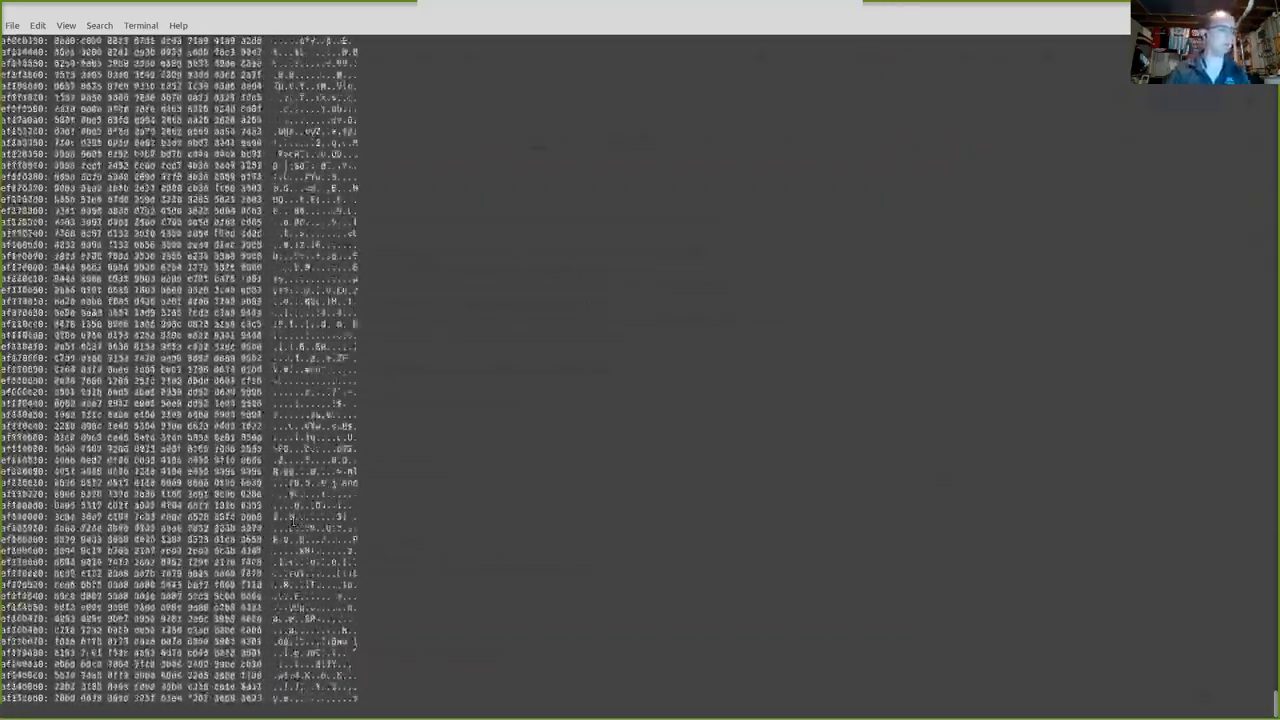
{"action": "scroll", "scroll_direction": "down", "scroll_amount": 3}
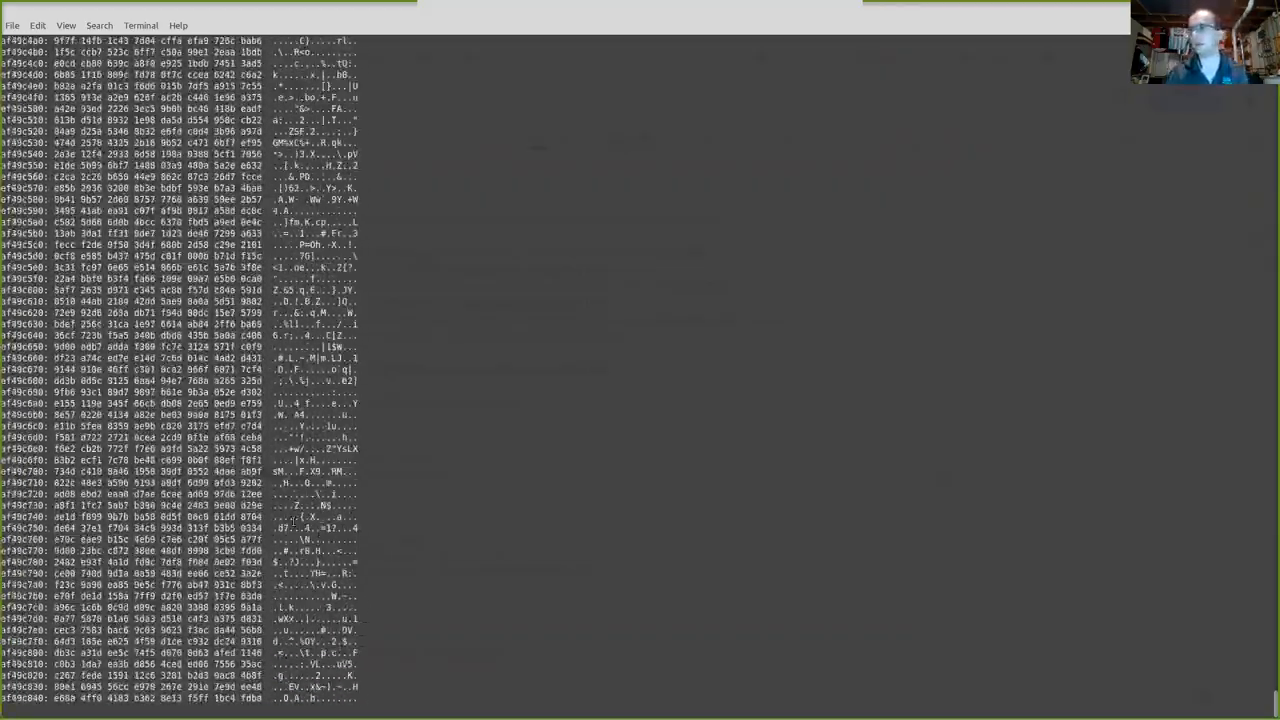
{"action": "scroll", "scroll_direction": "down", "scroll_amount": 3}
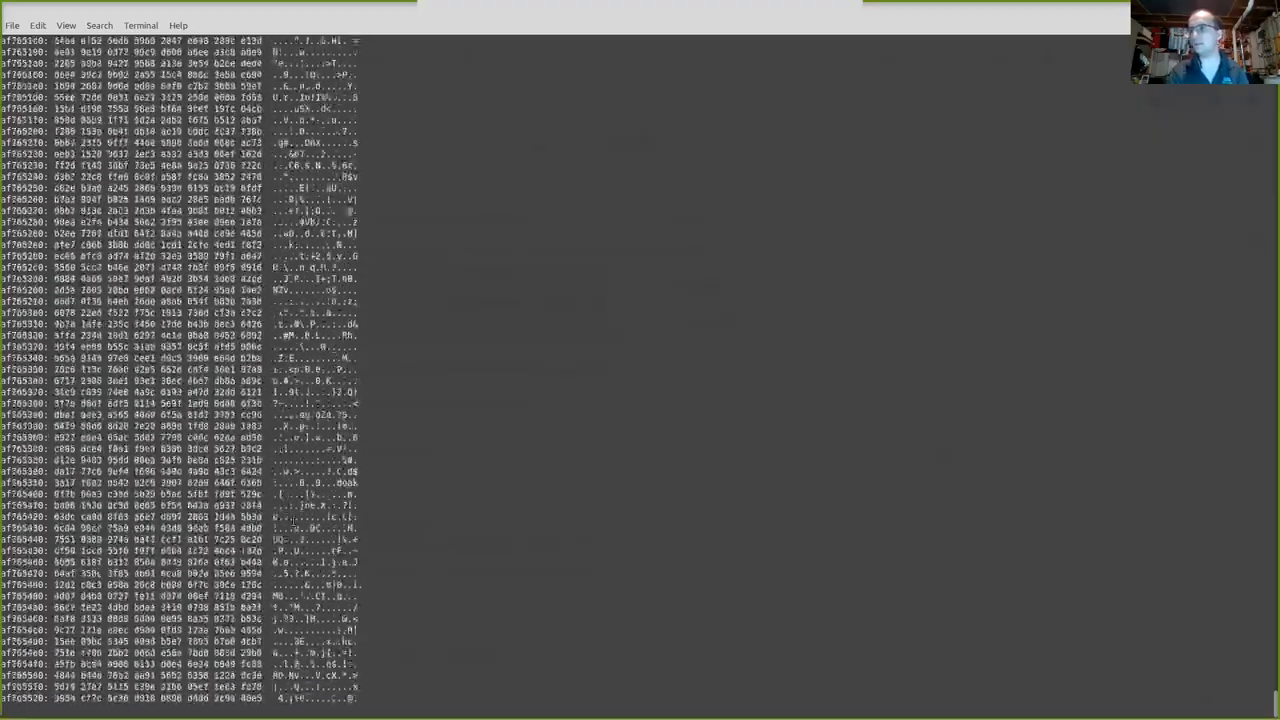
{"action": "scroll", "scroll_direction": "down", "scroll_amount": 3}
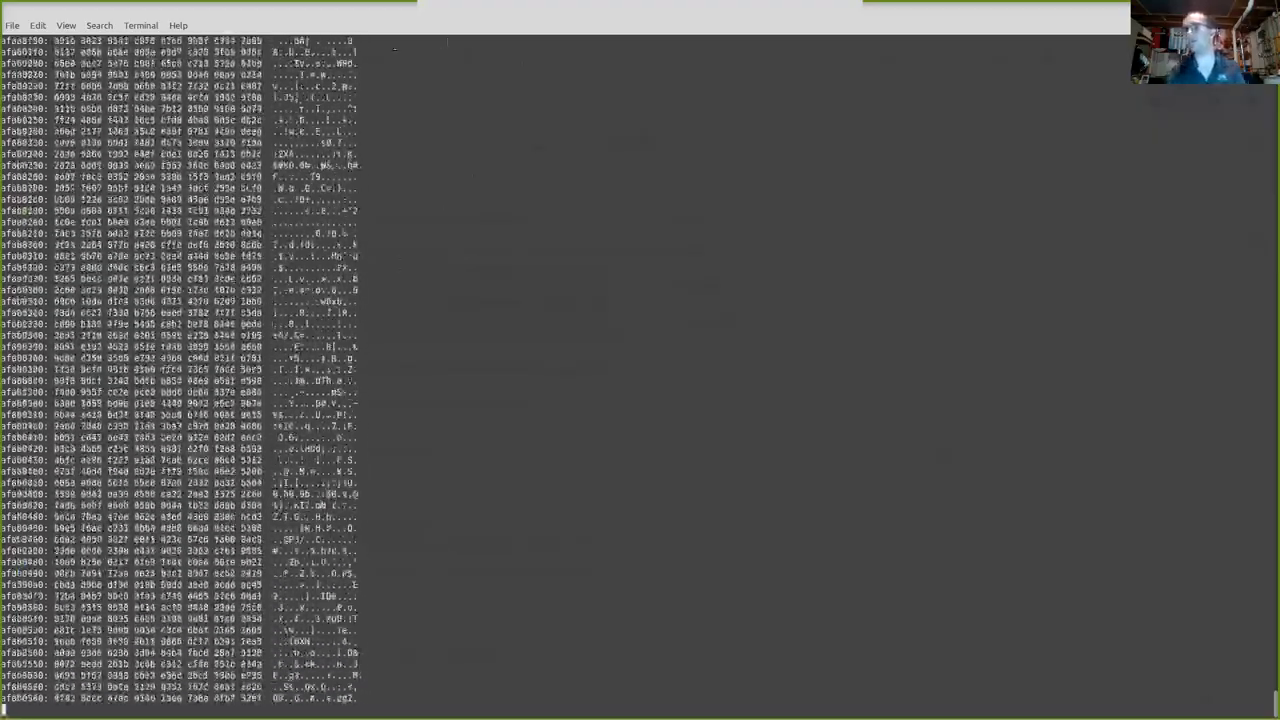
{"action": "scroll", "scroll_direction": "down", "scroll_amount": 3}
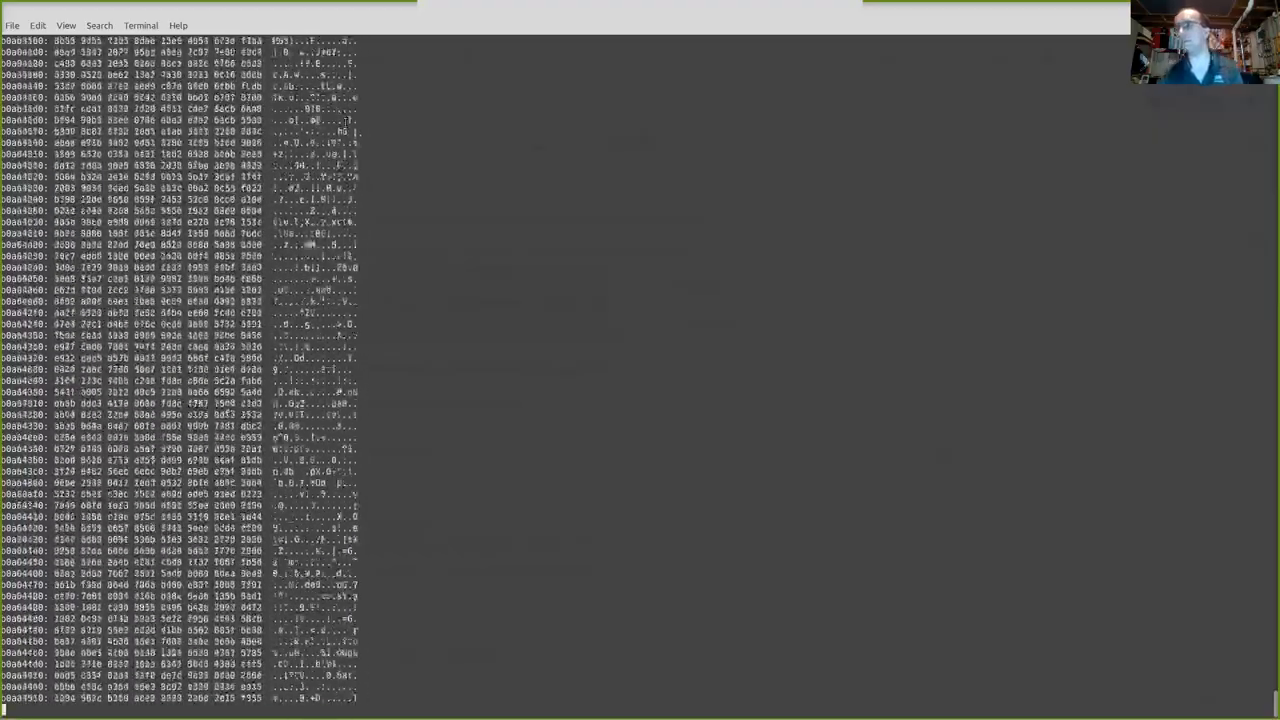
{"action": "scroll", "scroll_direction": "down", "scroll_amount": 3}
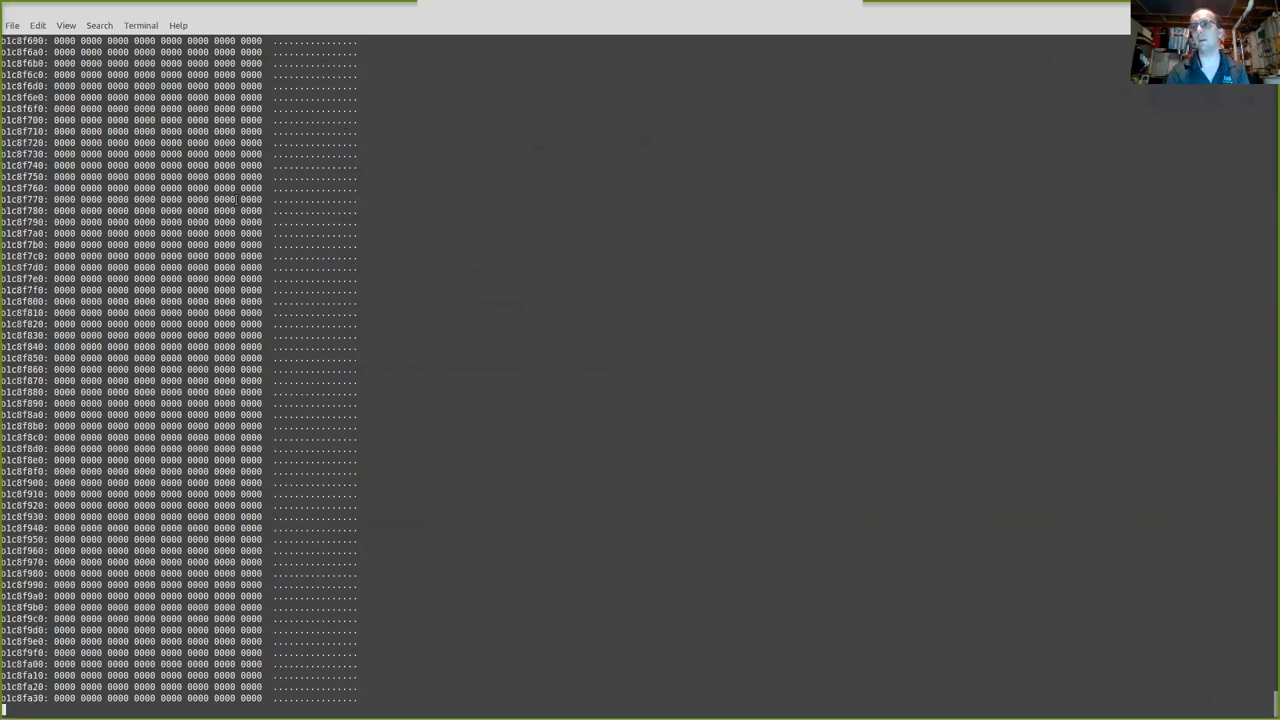
- Page through the zero-filled region, then interrupt xxd so time prints real, user and sys durations
{"action": "scroll", "scroll_direction": "down", "scroll_amount": 3}
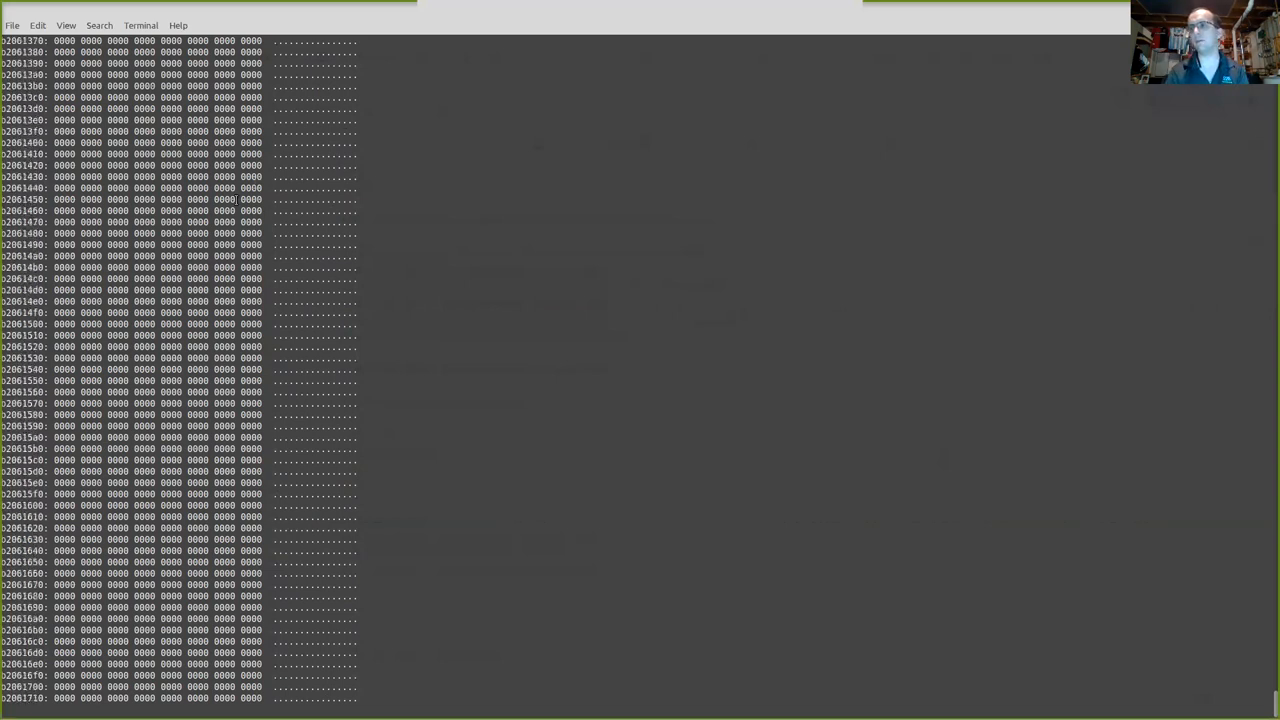
{"action": "scroll", "scroll_direction": "down", "scroll_amount": 3}
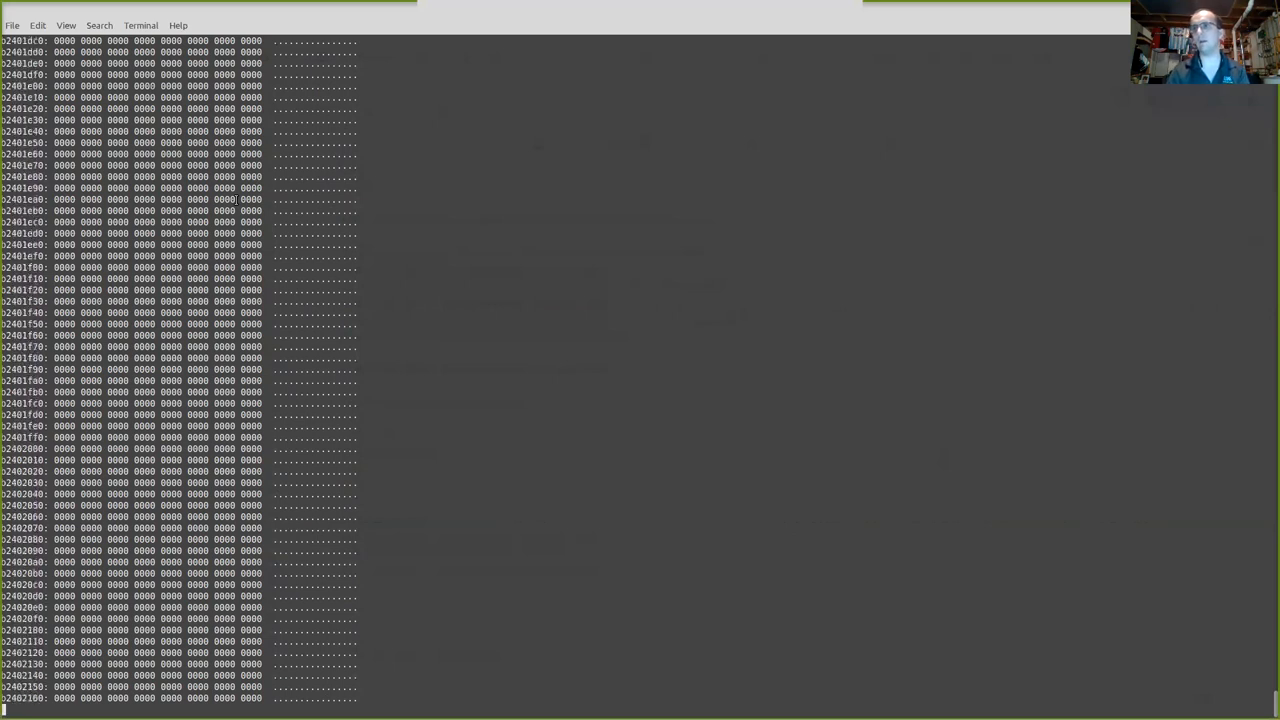
{"action": "scroll", "scroll_direction": "down", "scroll_amount": 3}
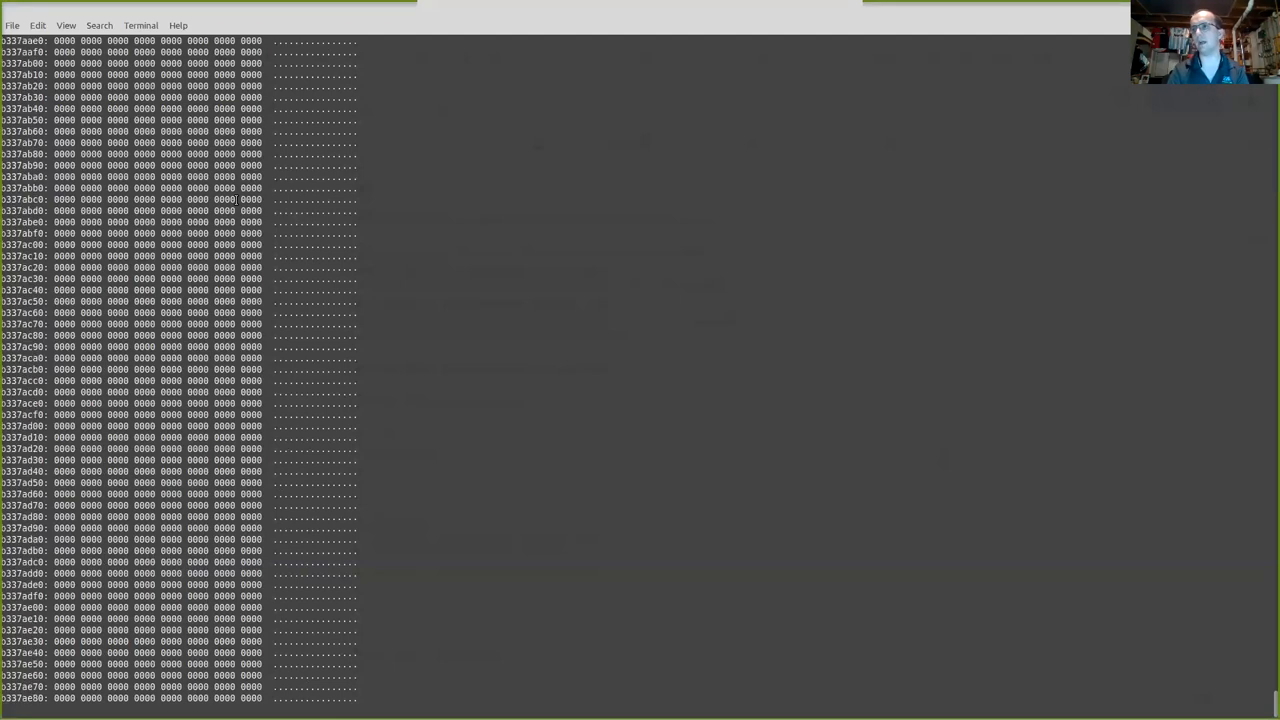
{"action": "scroll", "scroll_direction": "down", "scroll_amount": 3}
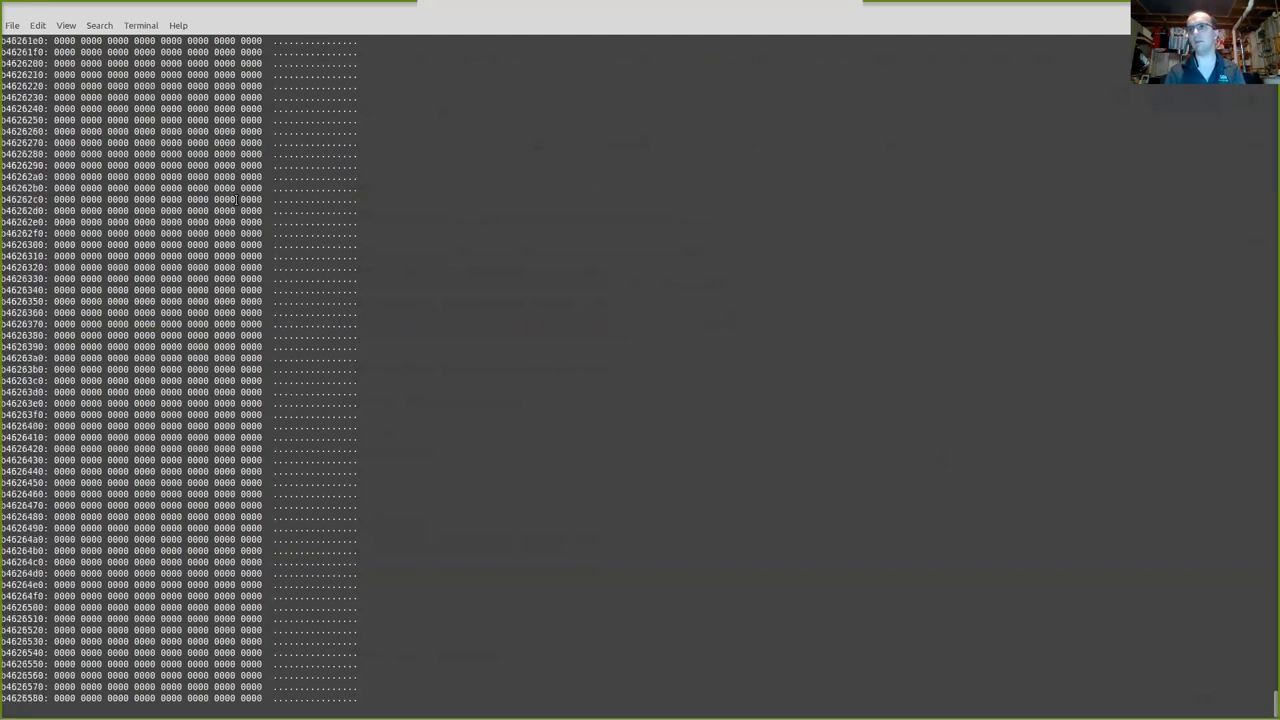
{"action": "scroll", "scroll_direction": "down", "scroll_amount": 3}
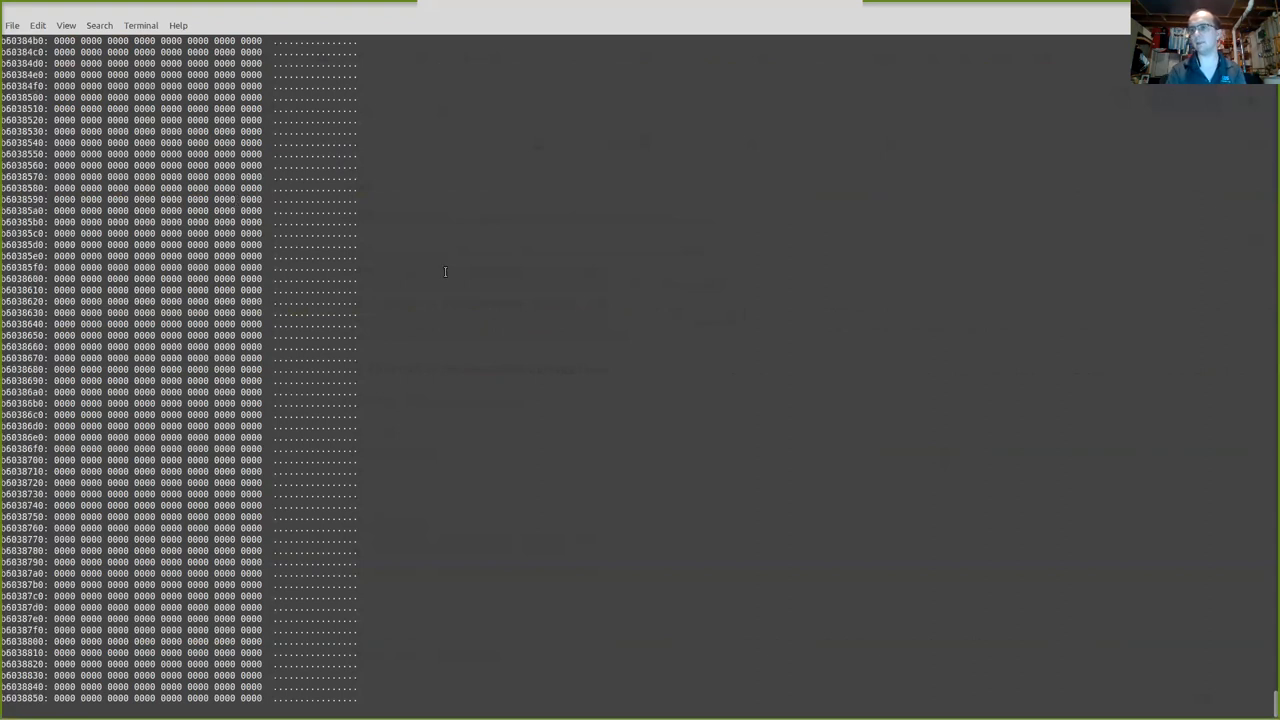
{"action": "scroll", "scroll_direction": "down", "scroll_amount": 3}
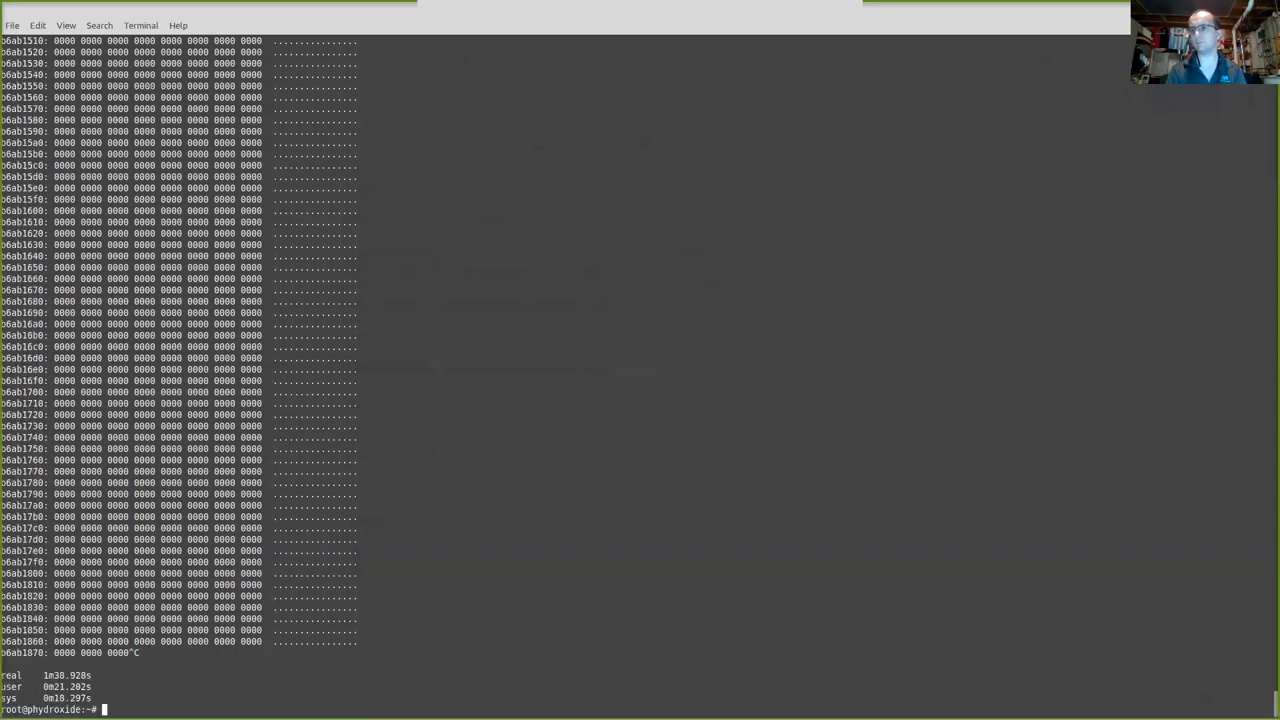
- Read man xxd, then prepare 'time xxd -s 0xa4abe8cfe0 /dev/sdb' for a dump from the later offset
{"action": "type", "text": "man xxd"}
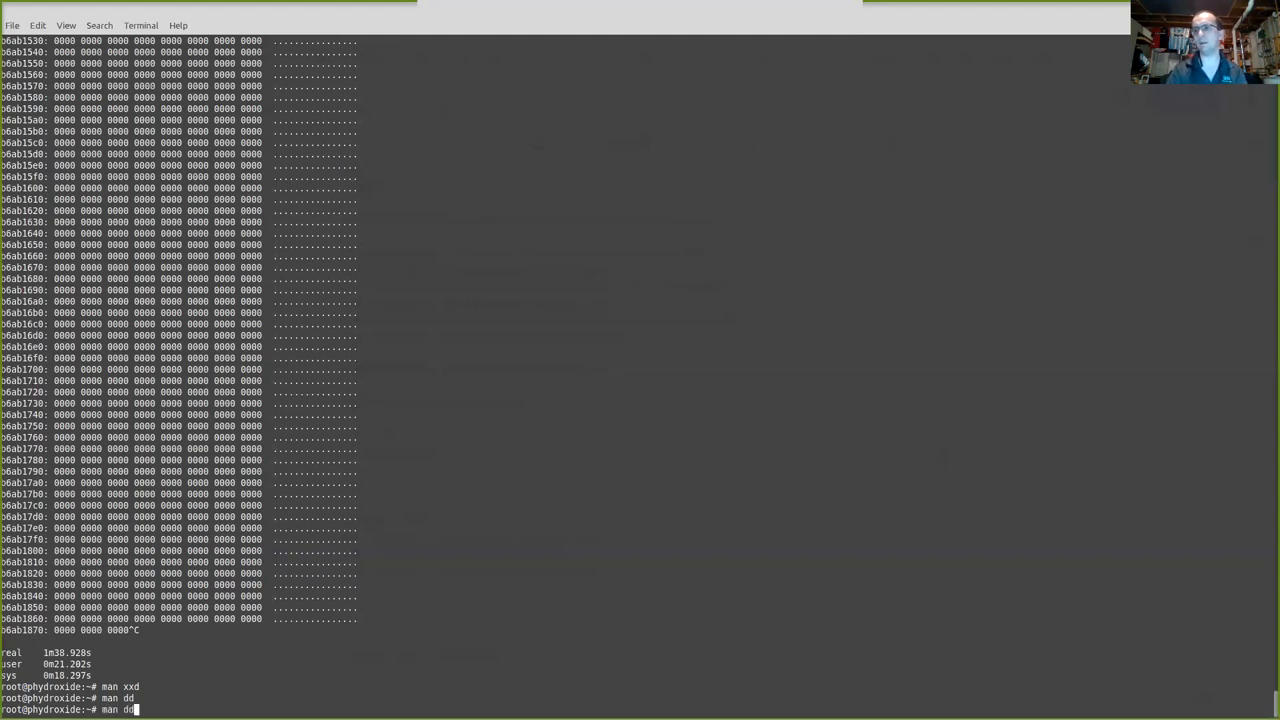
{"action": "type", "text": "time xxd -s 0xa4abe8cfe0 /dev/sdb"}
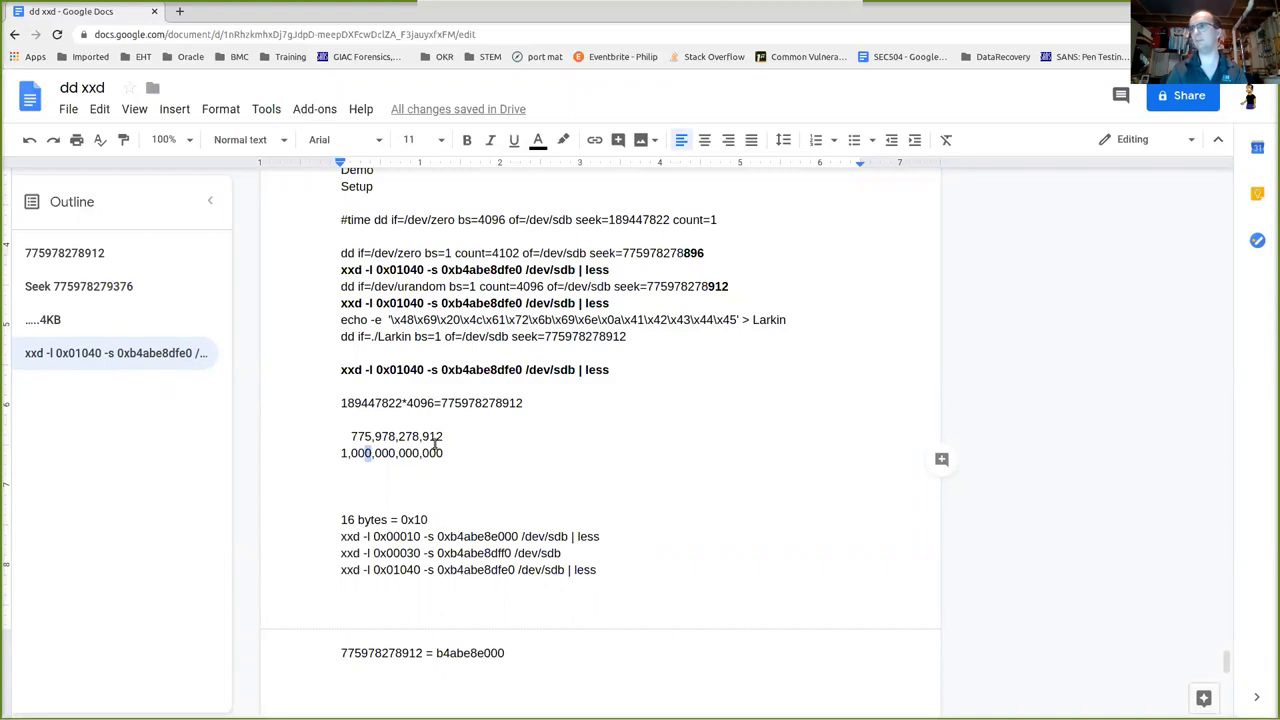
{"action": "mouse_move", "coordinate": [488, 392]}
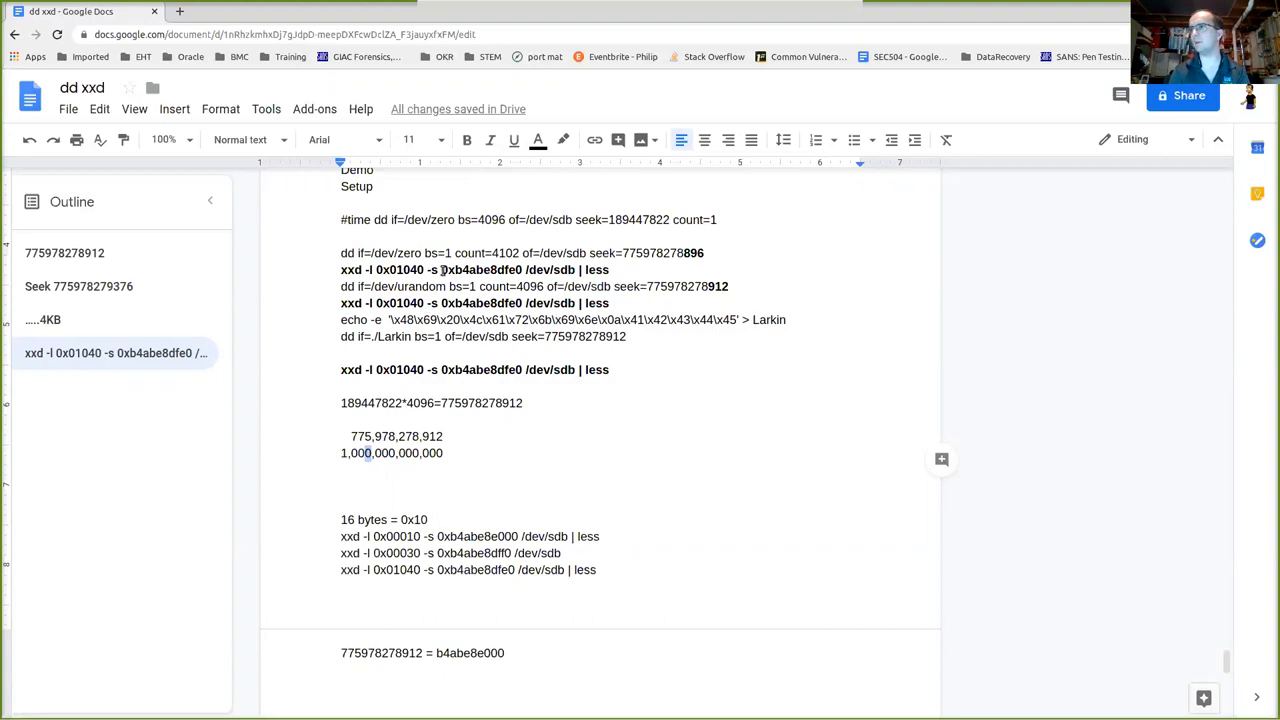
- Review the saved xxd command line in the dd xxd notes and return to the terminal
{"action": "right_click", "coordinate": [400, 252]}
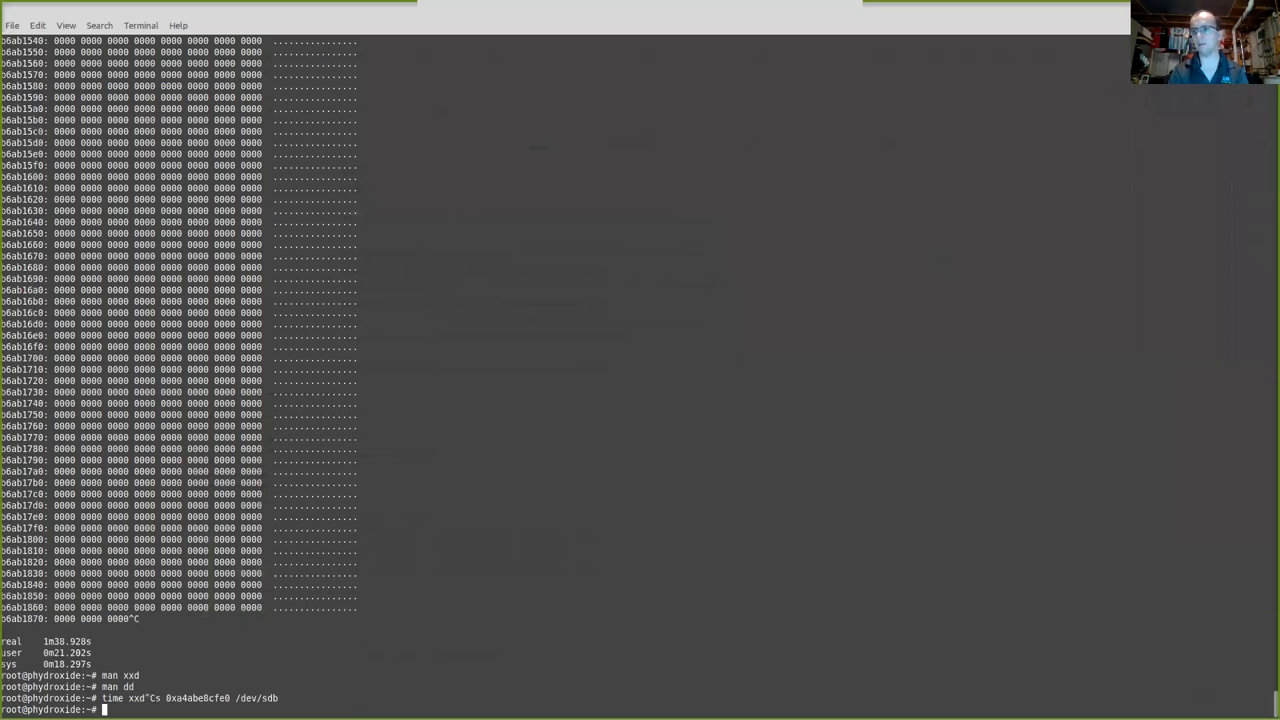
{"action": "type", "text": "dd if=/dev/zero bs=1 count=4102 of=/dev/sdb seek=775978278896"}
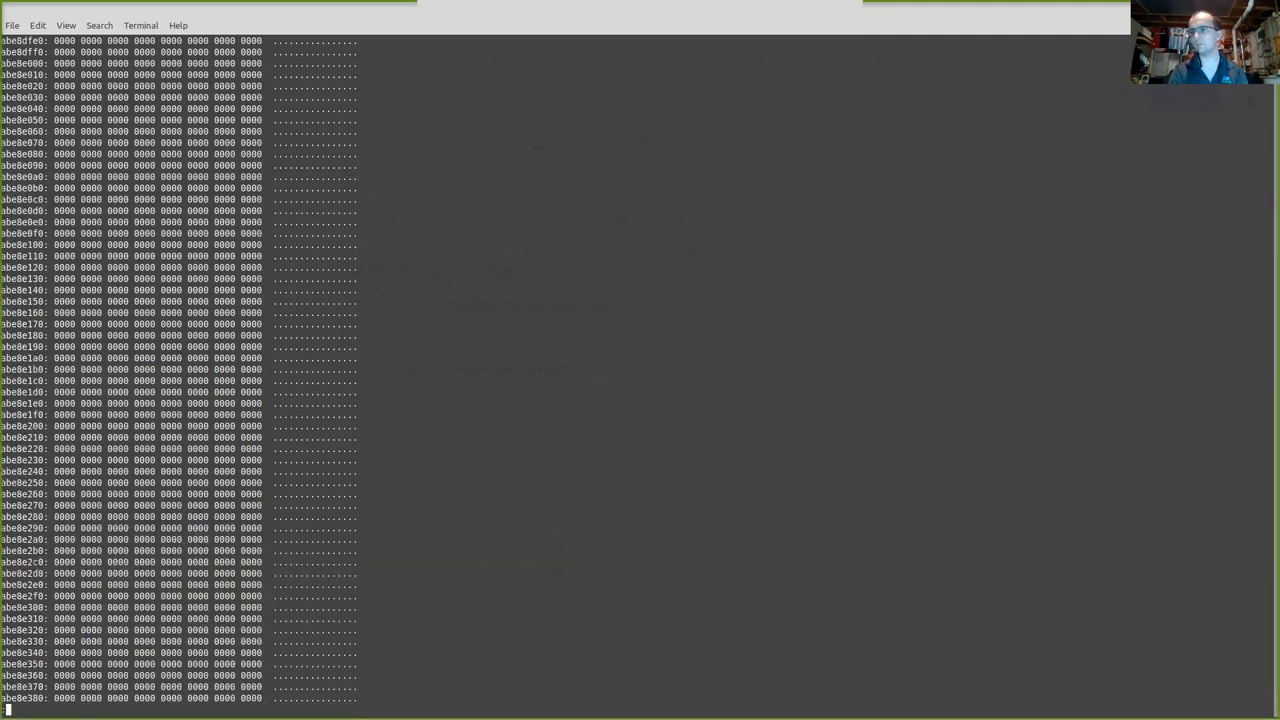
{"action": "scroll", "scroll_direction": "down", "scroll_amount": 3}
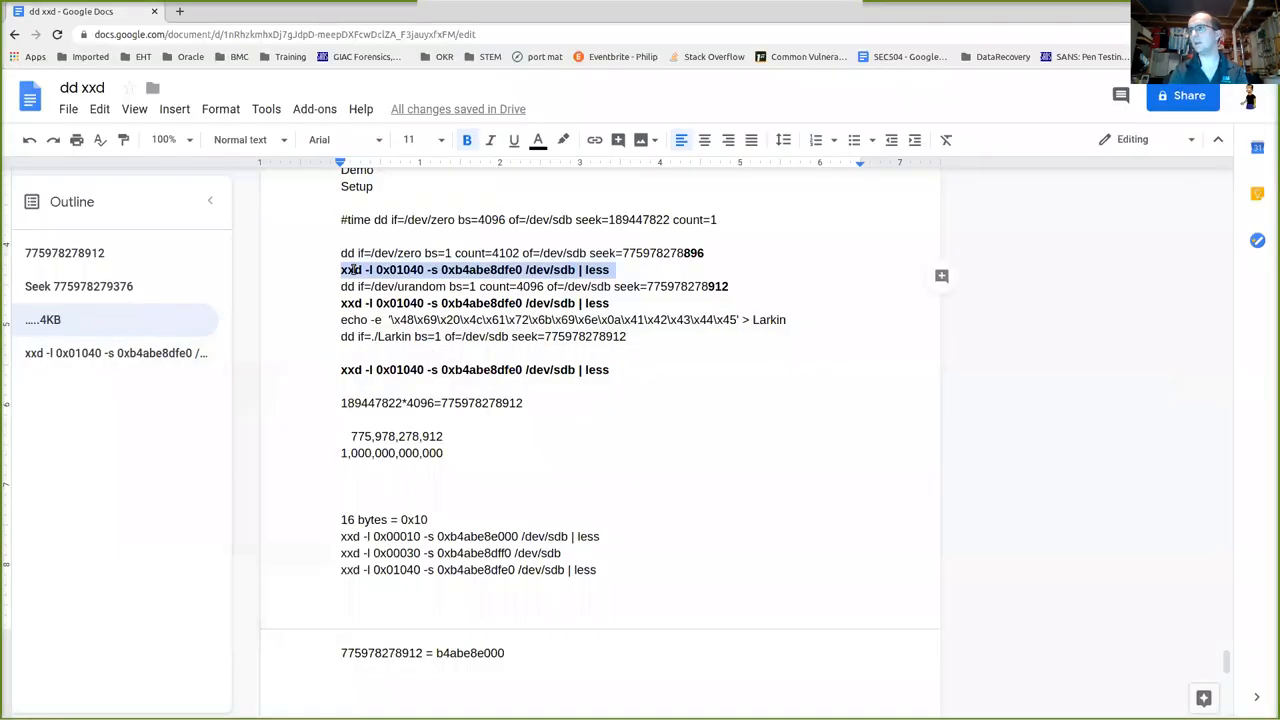
{"action": "left_click", "coordinate": [556, 286]}
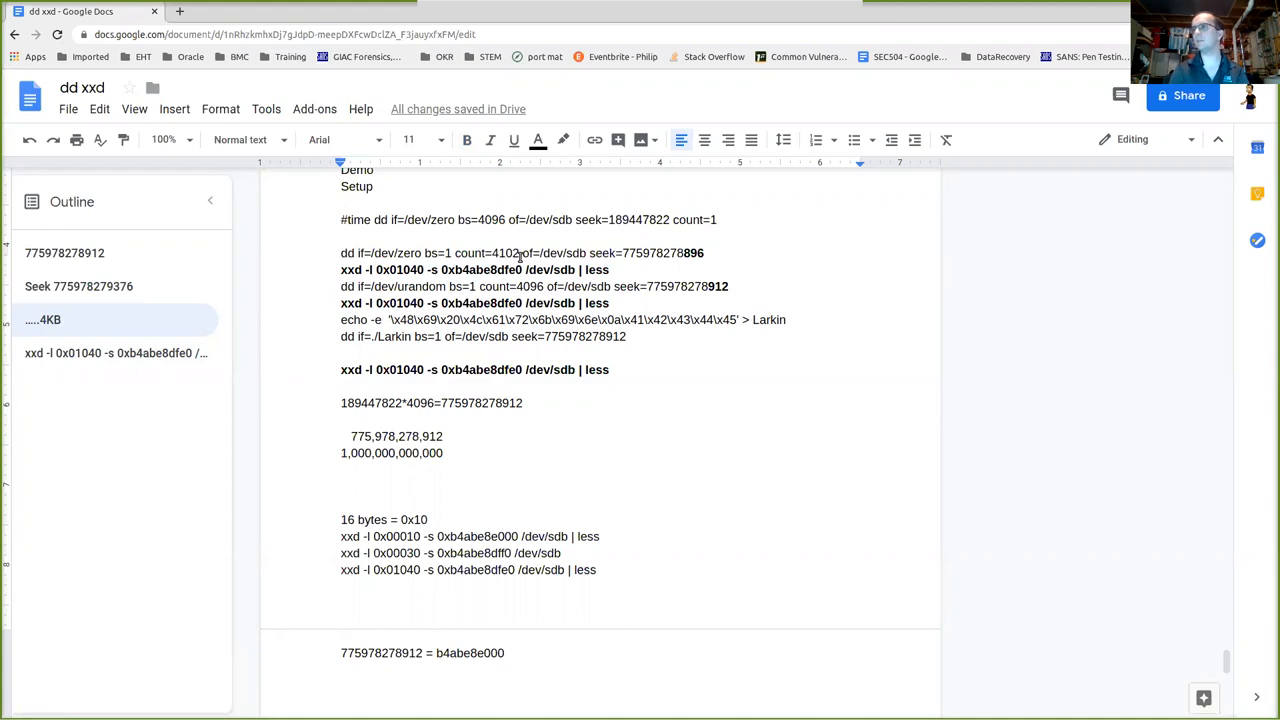
- Zero 4118 bytes of /dev/sdb, overwrite 4096 with urandom, and view each result in xxd | less
{"action": "type", "text": "411"}
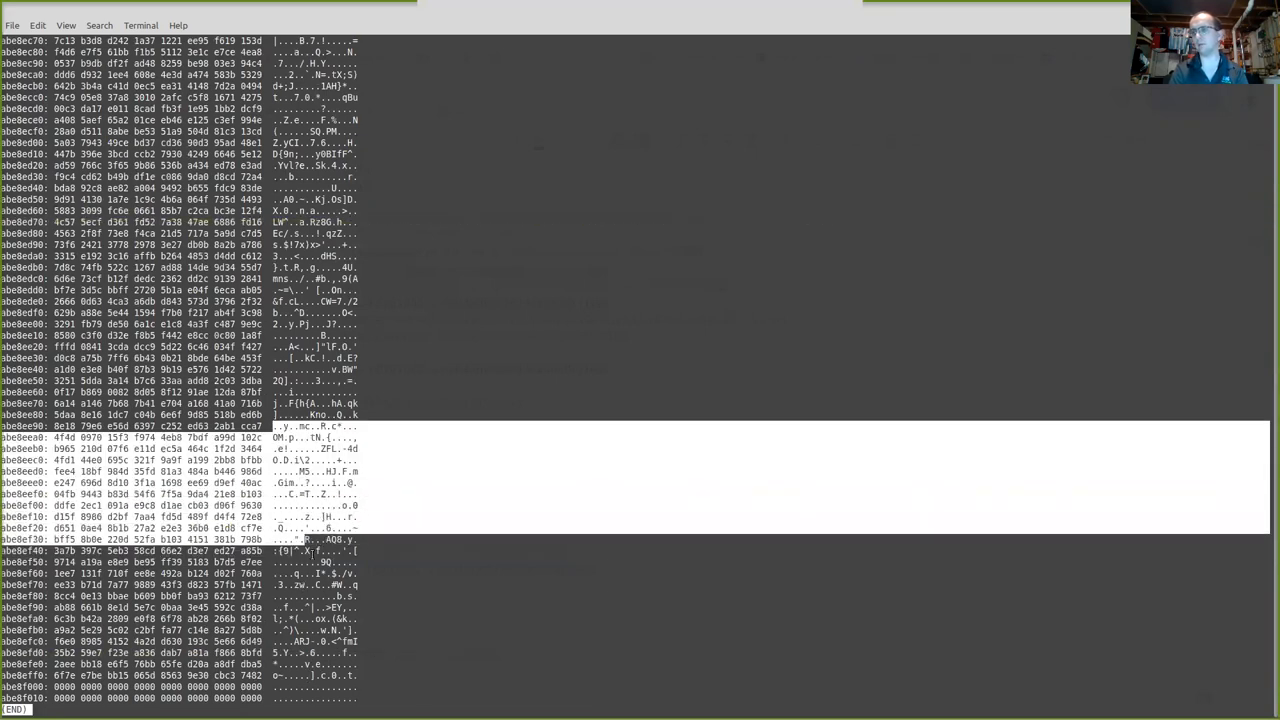
{"action": "mouse_move", "coordinate": [384, 528]}
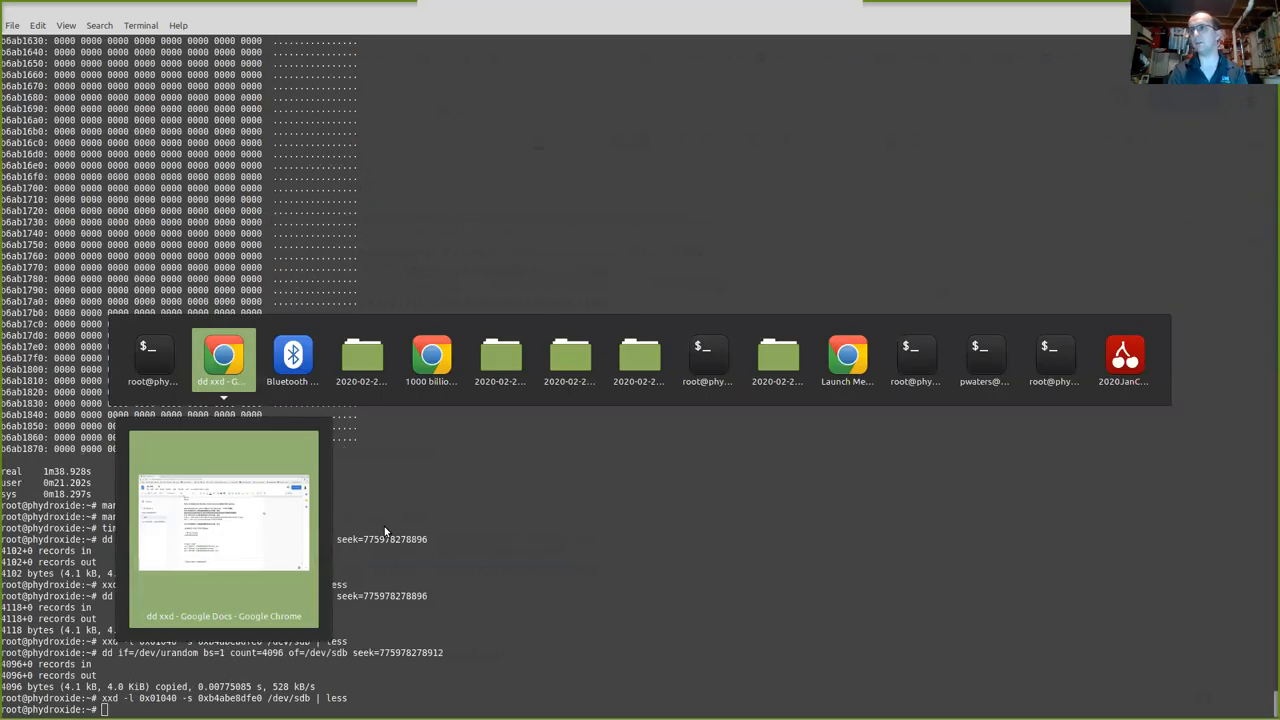
- Add the -e option after echo in the notes and return to the terminal with that command
{"action": "left_click", "coordinate": [224, 360]}
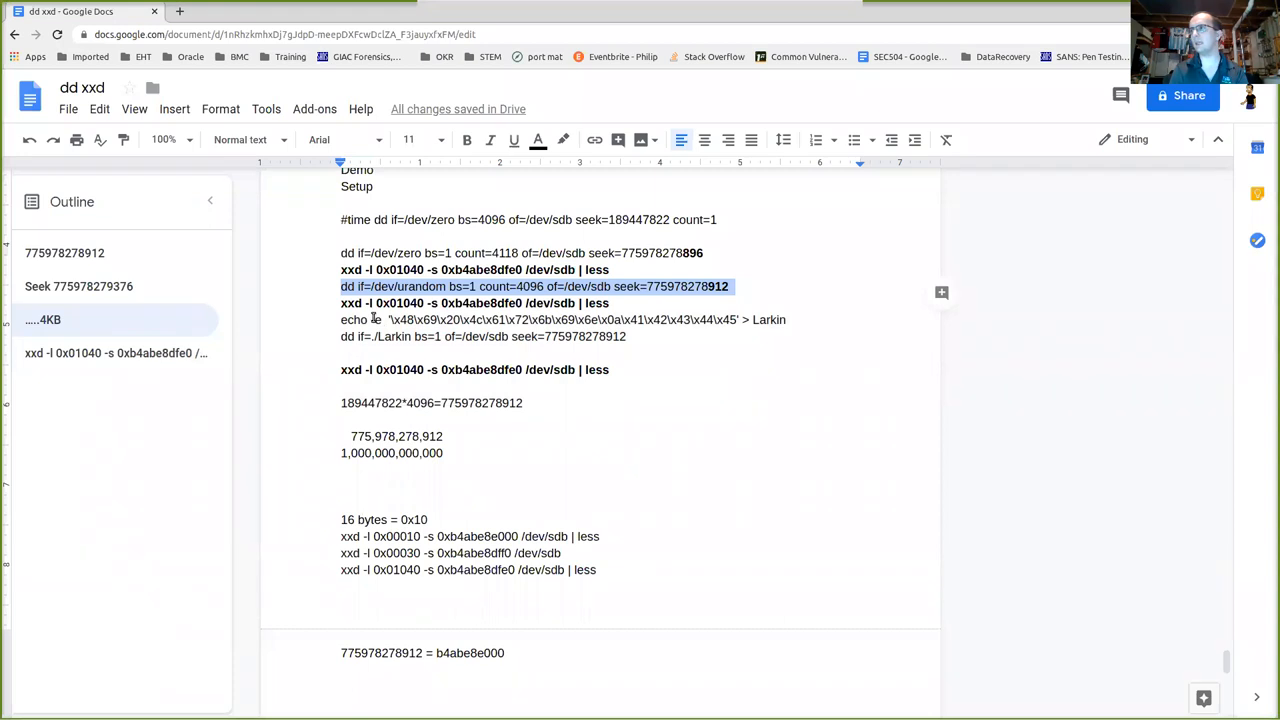
{"action": "left_click", "coordinate": [372, 320]}
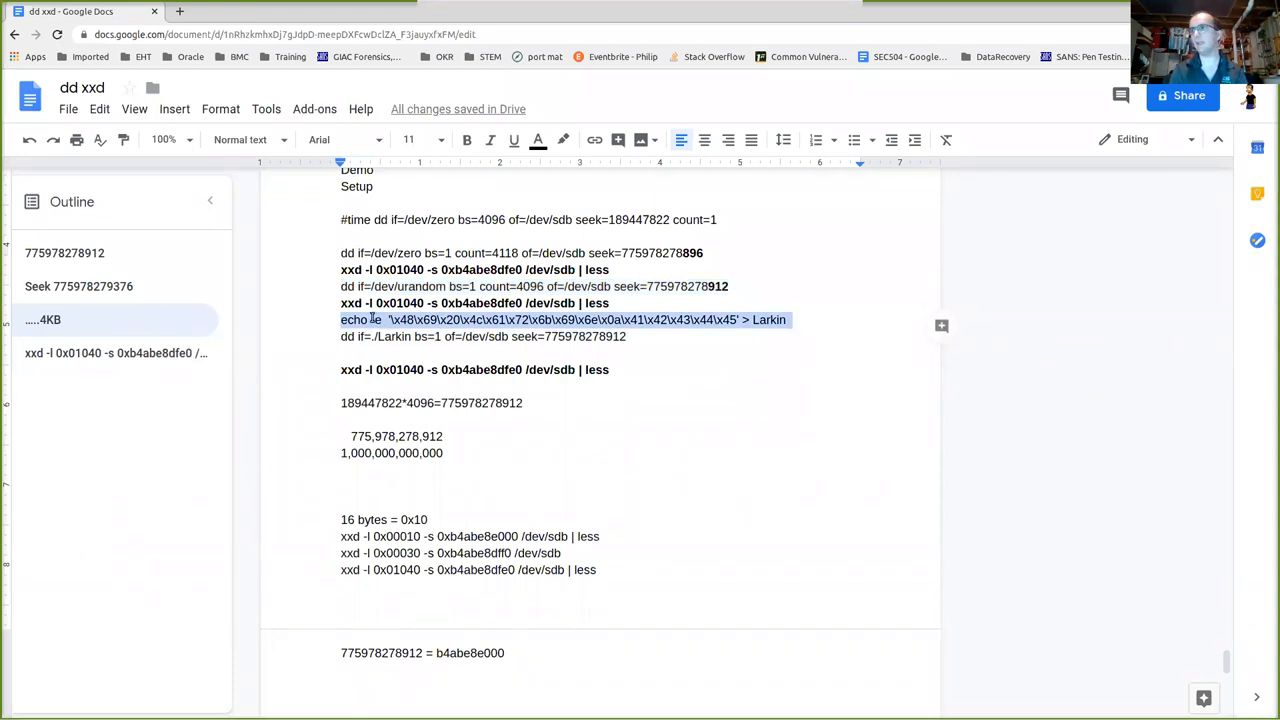
{"action": "type", "text": "-e"}
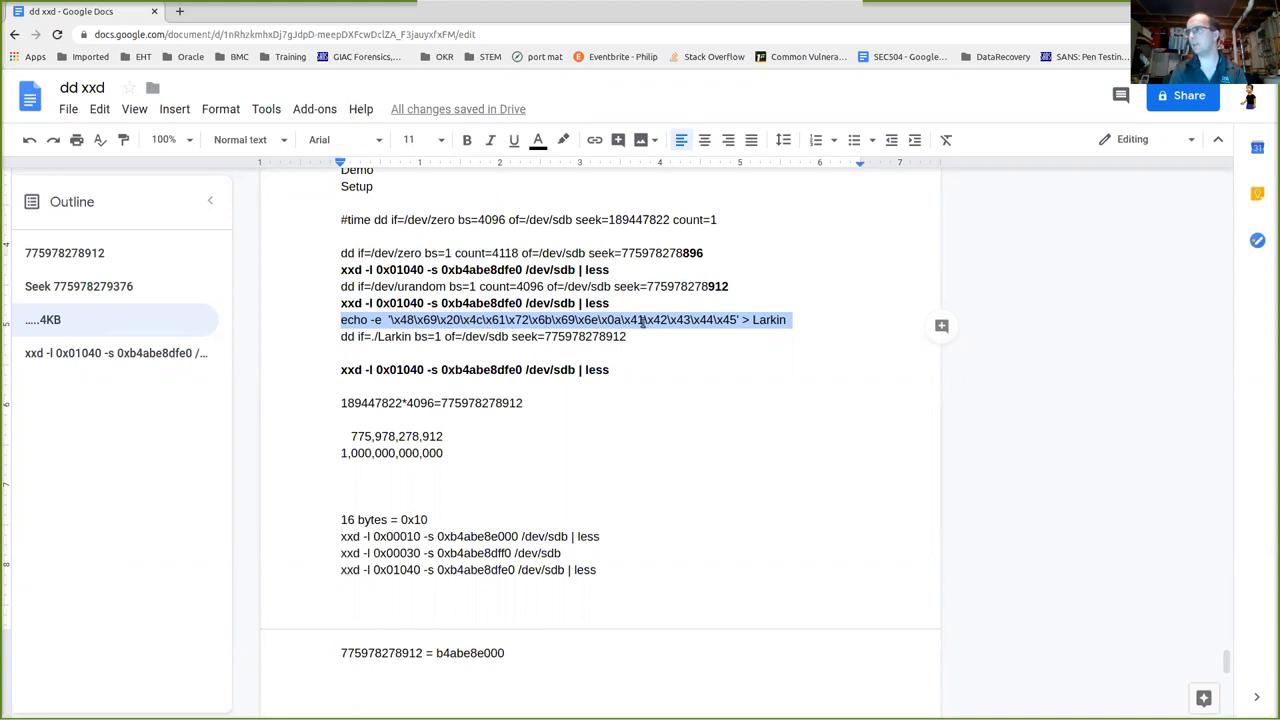
{"action": "left_click", "coordinate": [636, 320]}
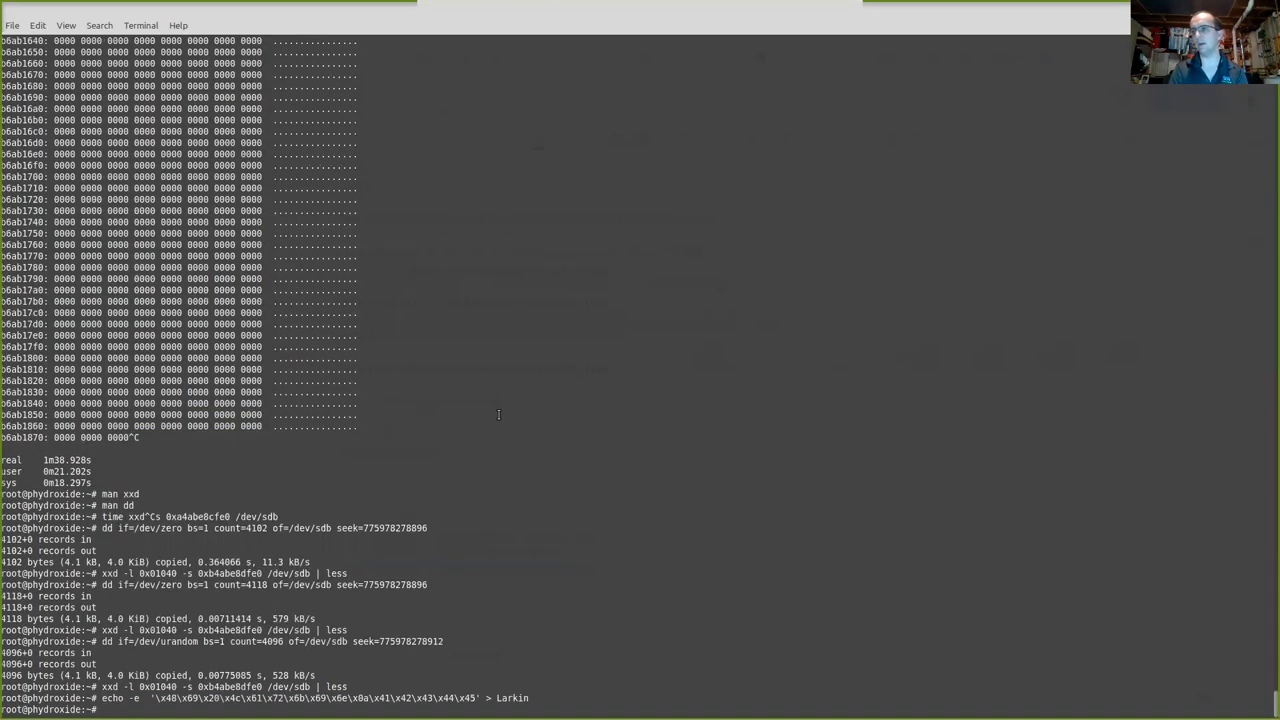
- Create Larkin with echo -e, print it with cat Larkin, and return to the notes
{"action": "type", "text": "cat Larkin"}
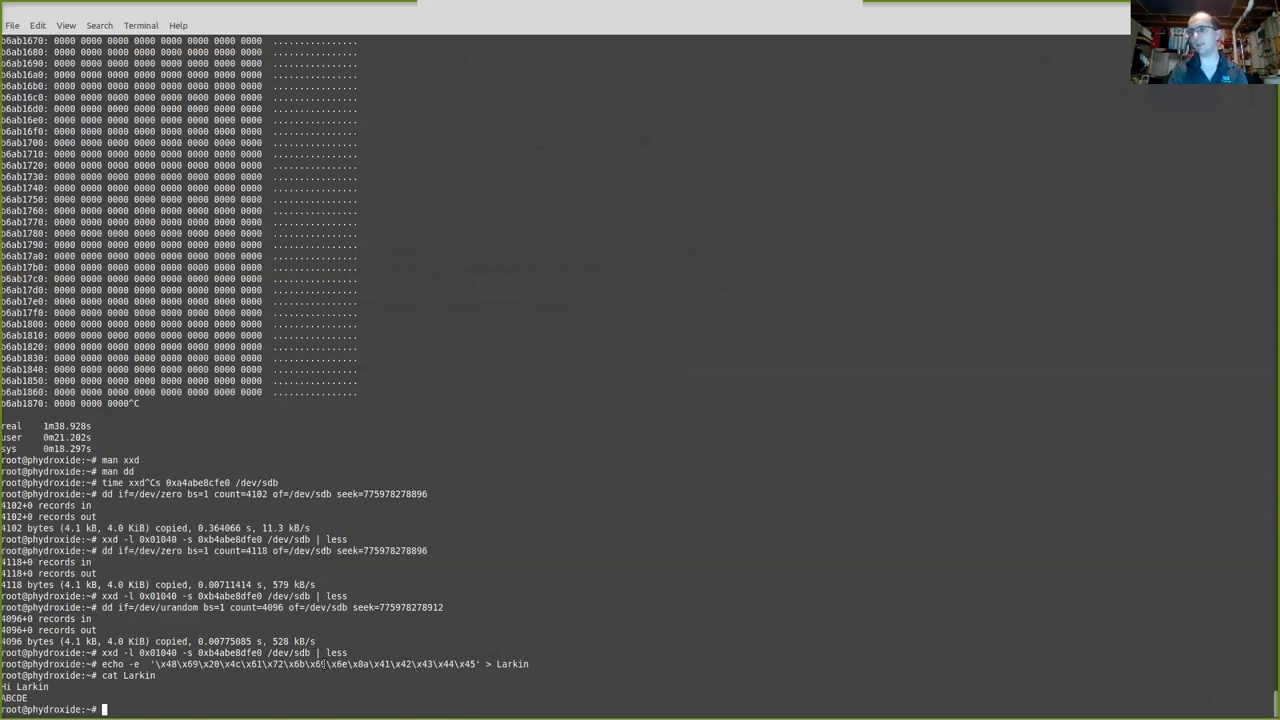
{"action": "left_click", "coordinate": [84, 12]}
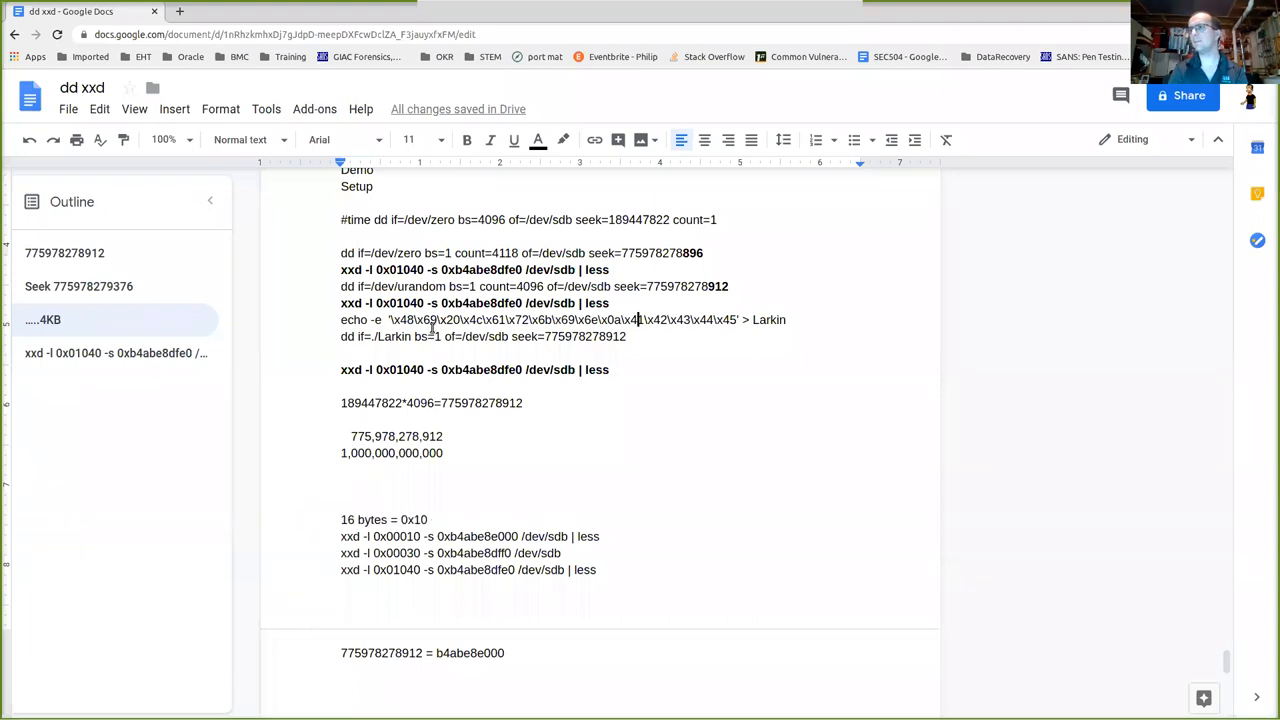
{"action": "triple_click", "coordinate": [480, 336]}
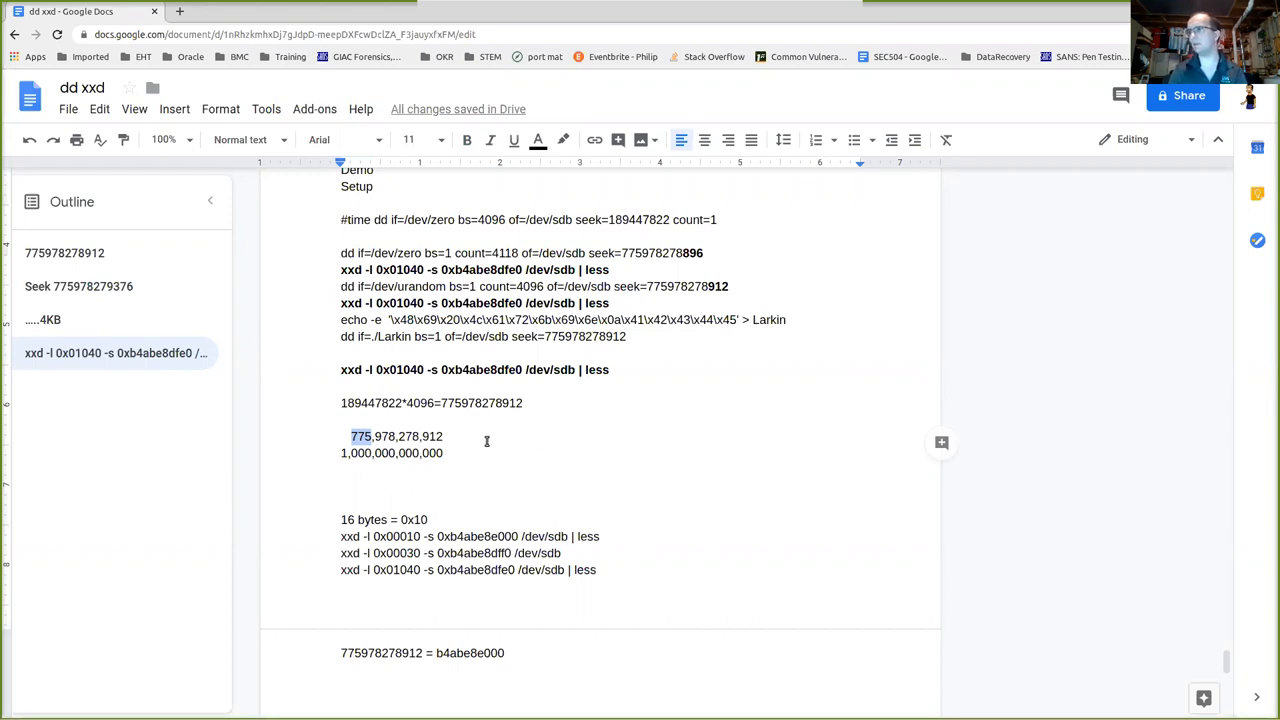
{"action": "mouse_move", "coordinate": [468, 500]}
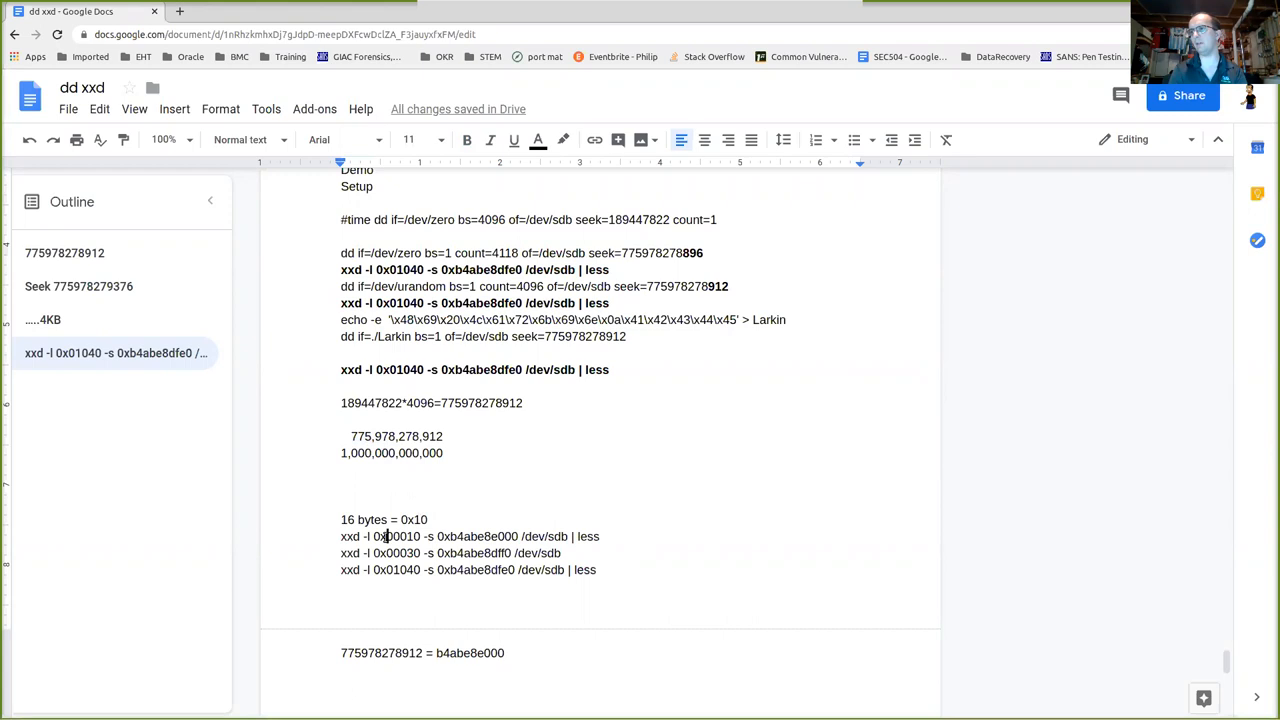
{"action": "right_click", "coordinate": [470, 536]}
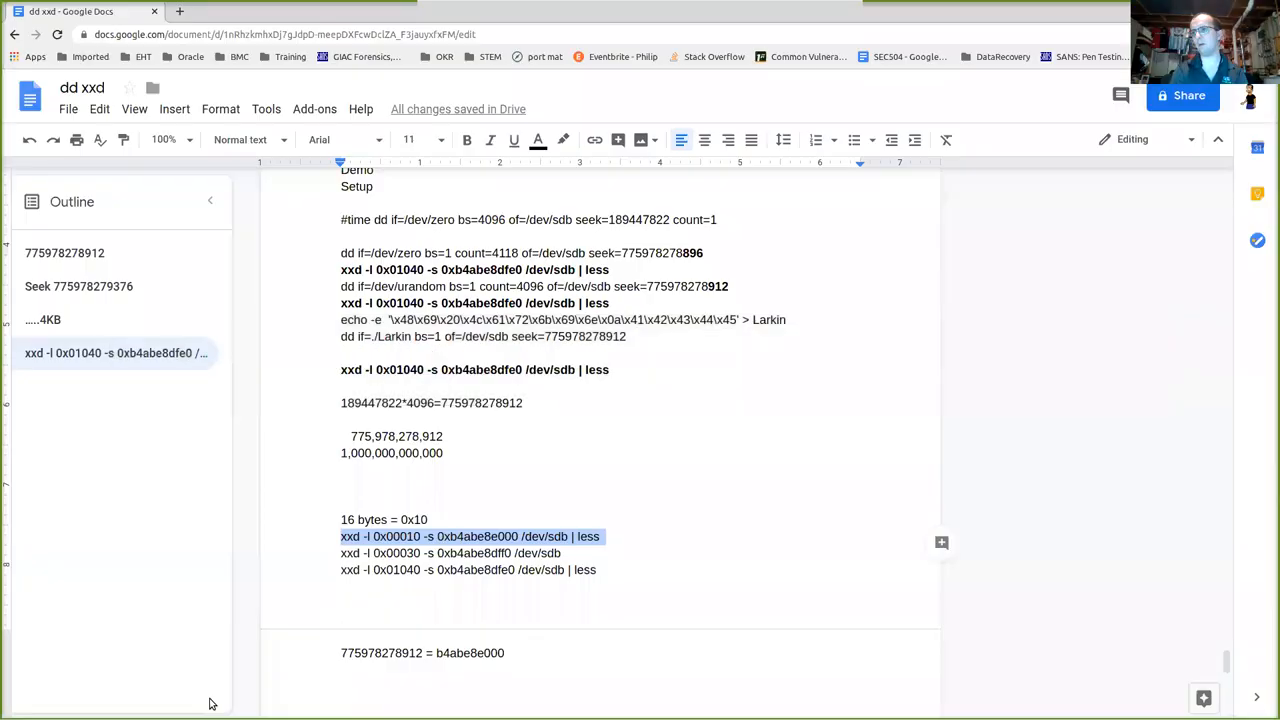
{"action": "left_click", "coordinate": [408, 552]}
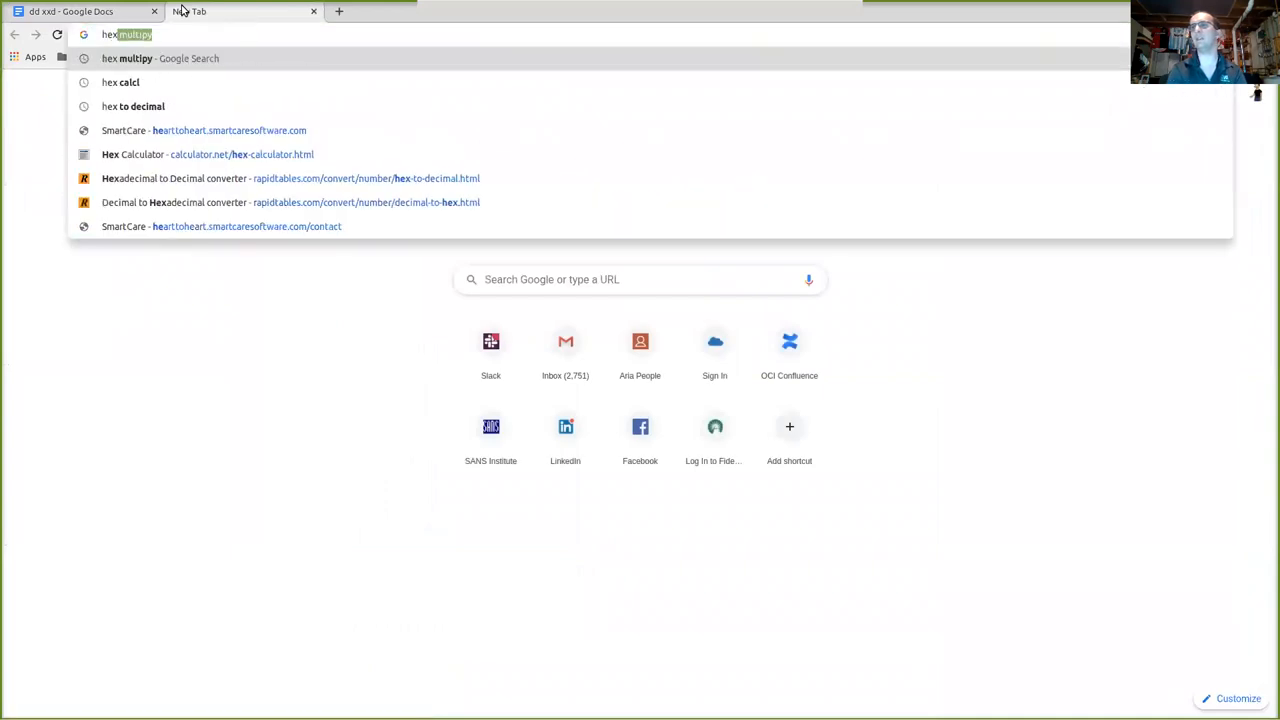
- Search Google for a hexadecimal calculator and open the Calculator.net Hex Calculator result
{"action": "type", "text": "hexidecimal+calculator&aqs=chrome..69i57j0l7.4539j1j7&sourceid=chrome&ie=UTF-8"}
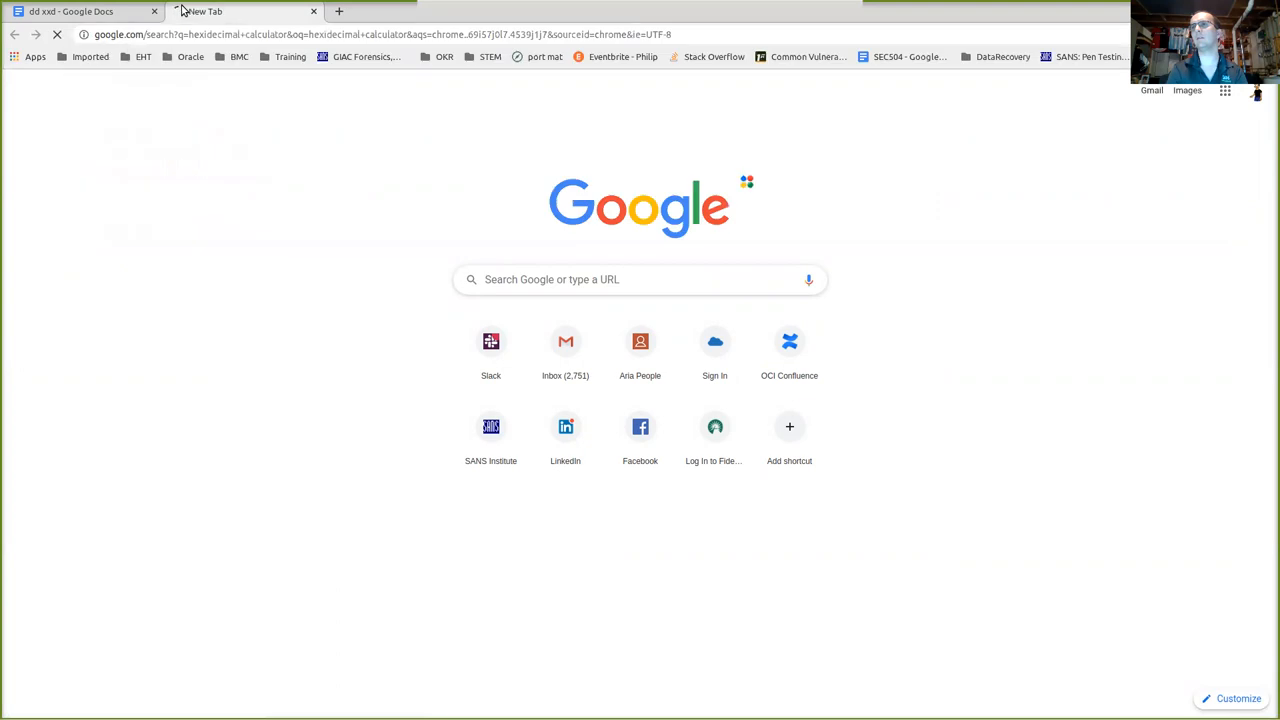
{"action": "left_click", "coordinate": [80, 12]}
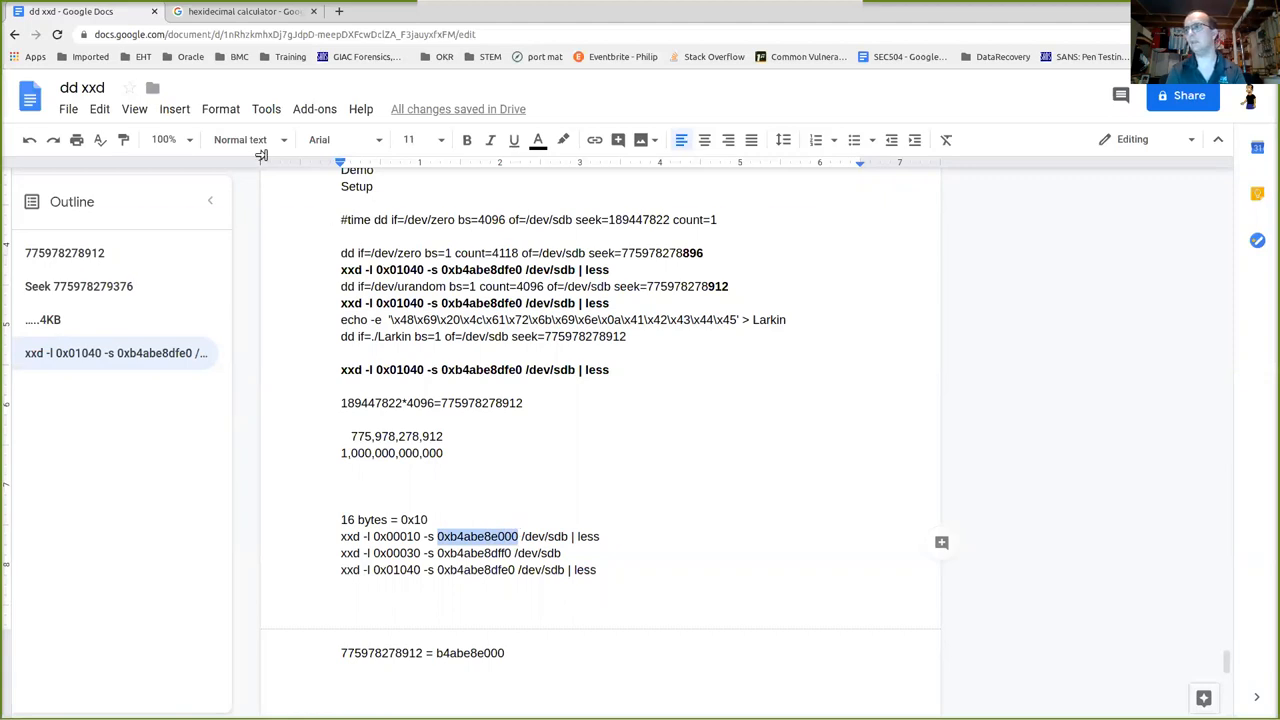
{"action": "left_click", "coordinate": [240, 12]}
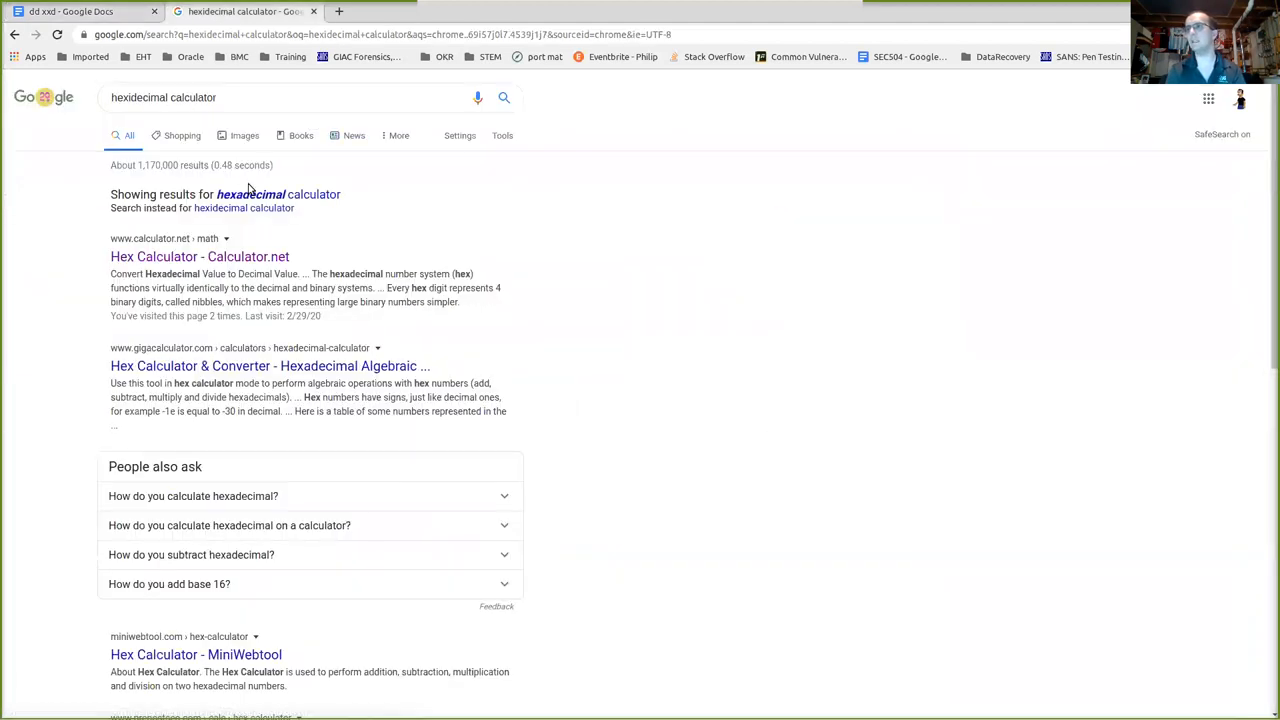
{"action": "left_click", "coordinate": [200, 256]}
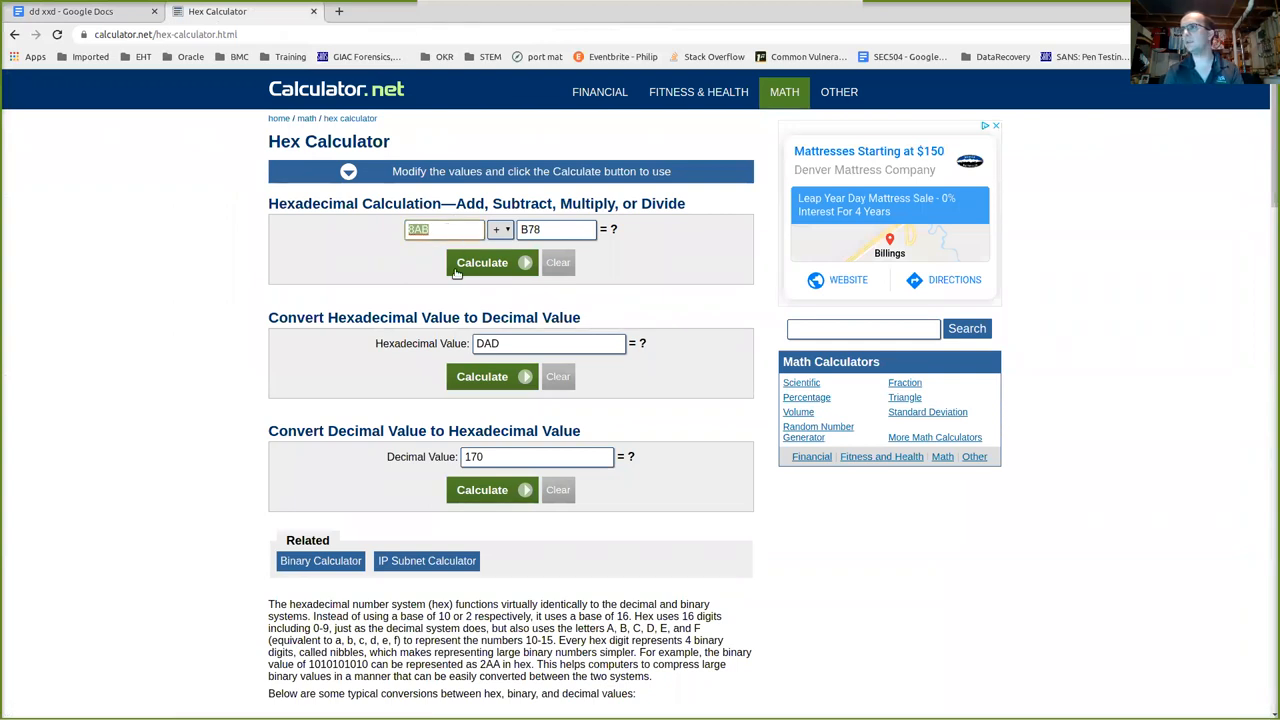
- Subtract b4abe8dff0 from b4abe8e000 in the Hex Calculator, getting 10 hex (16 decimal)
{"action": "type", "text": "b4abe8e000"}
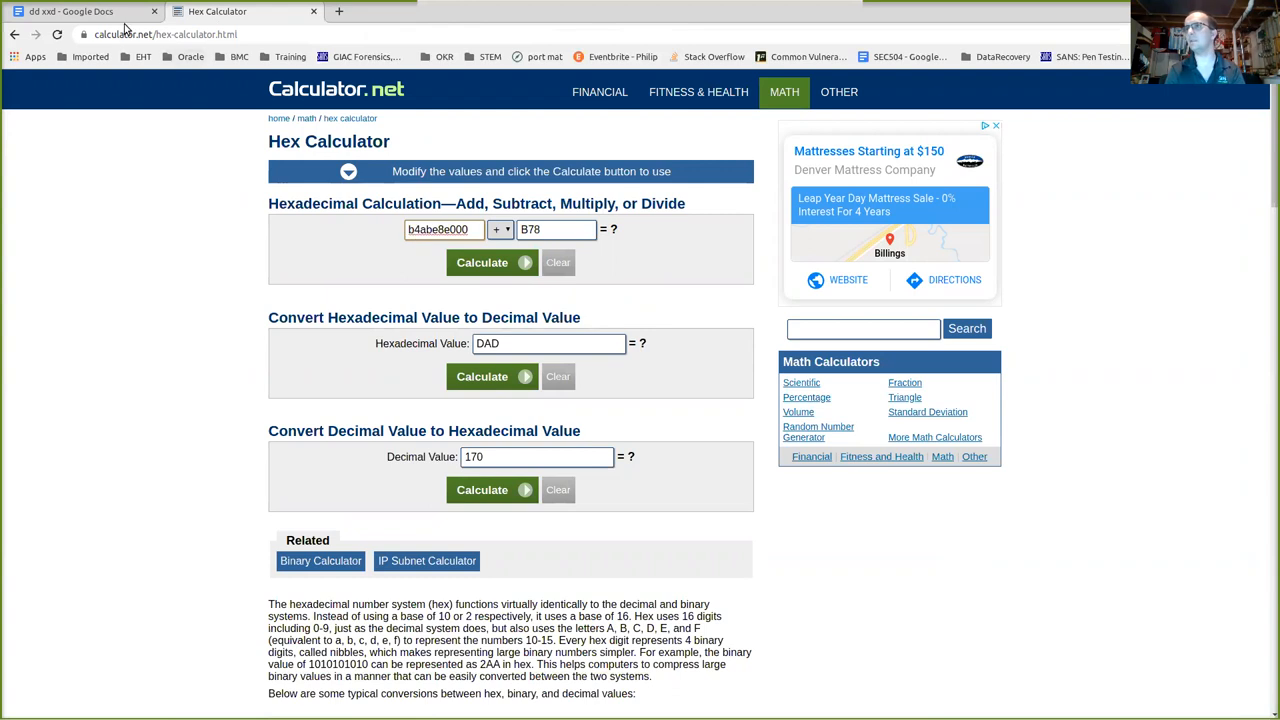
{"action": "left_click", "coordinate": [70, 12]}
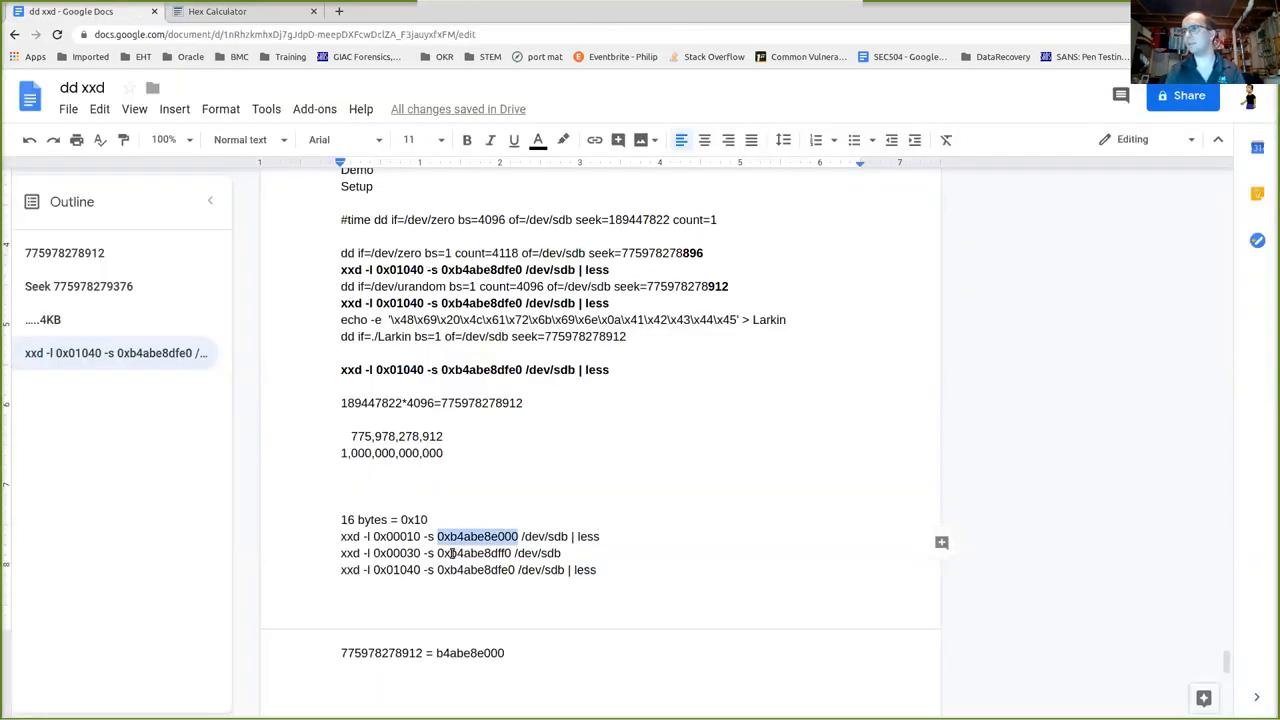
{"action": "right_click", "coordinate": [476, 536]}
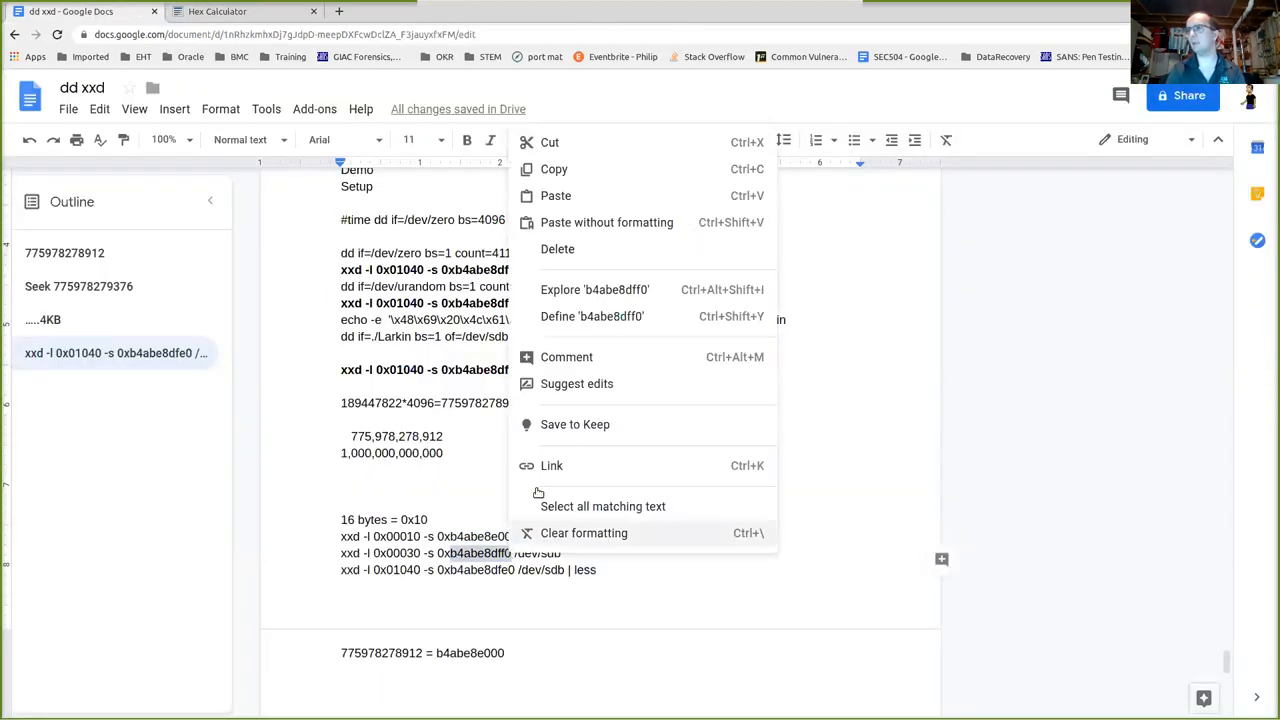
{"action": "left_click", "coordinate": [216, 12]}
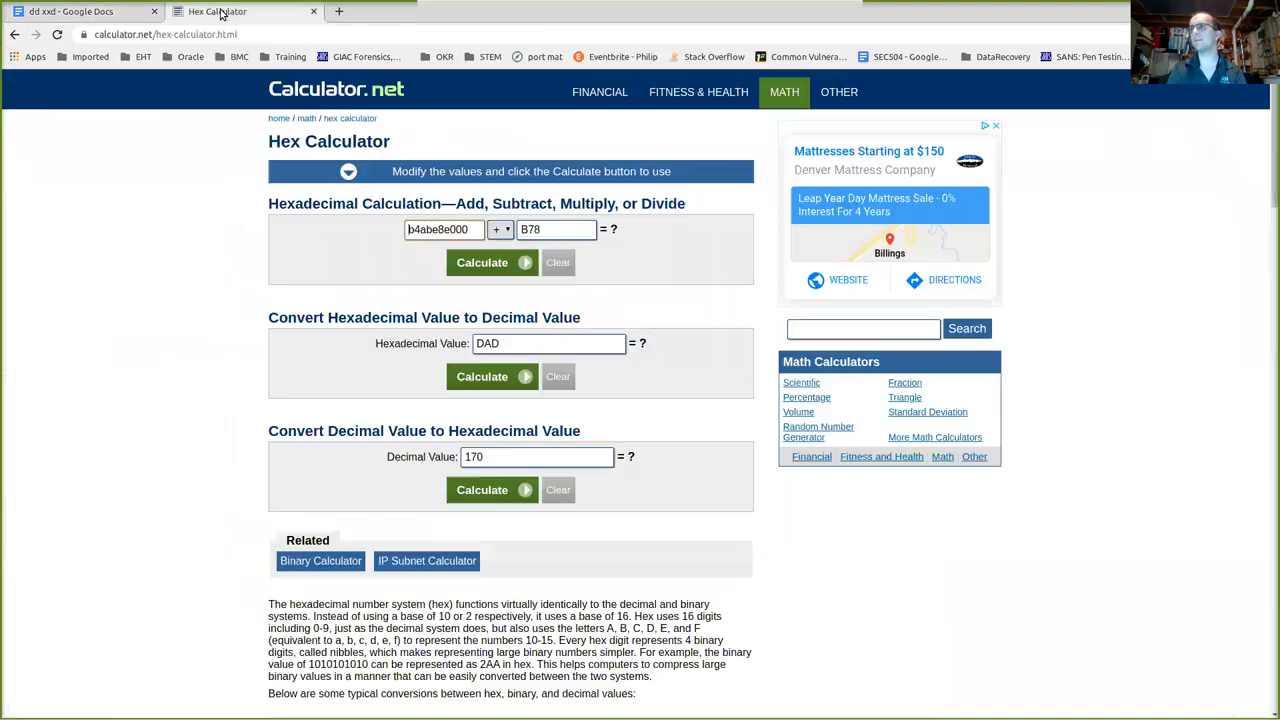
{"action": "type", "text": "b4abe8dff0"}
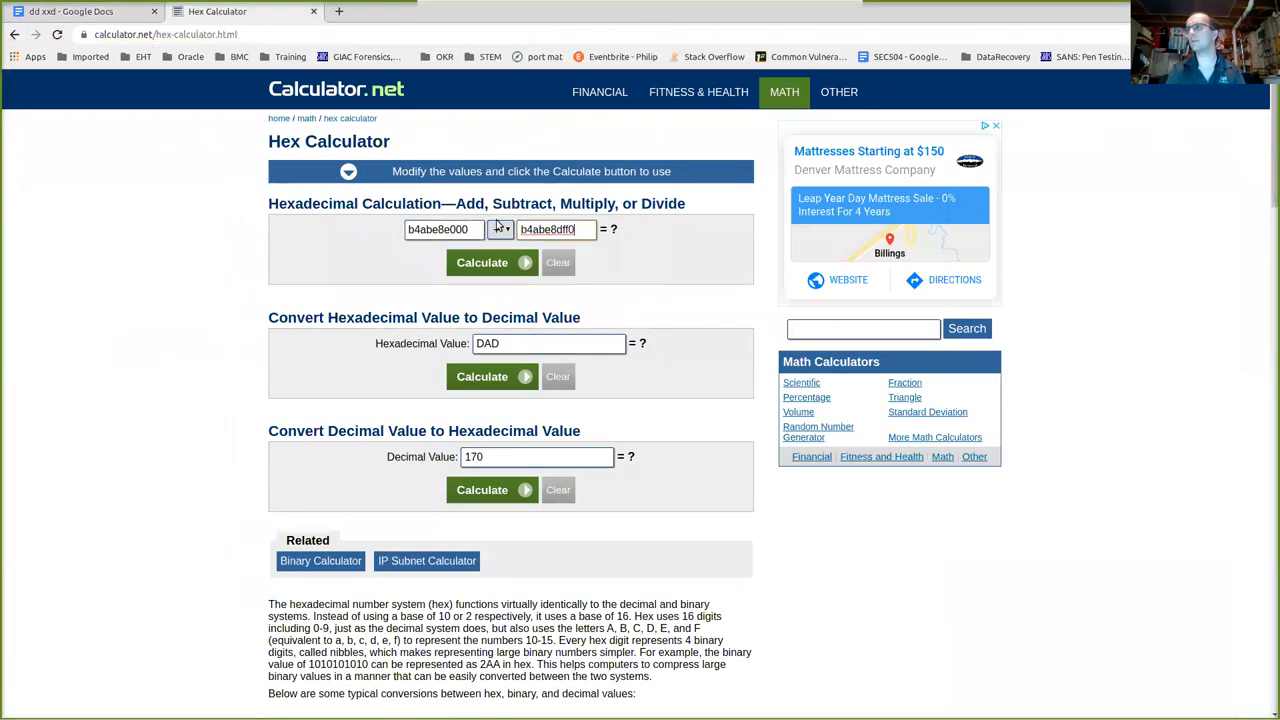
{"action": "left_click", "coordinate": [482, 262]}
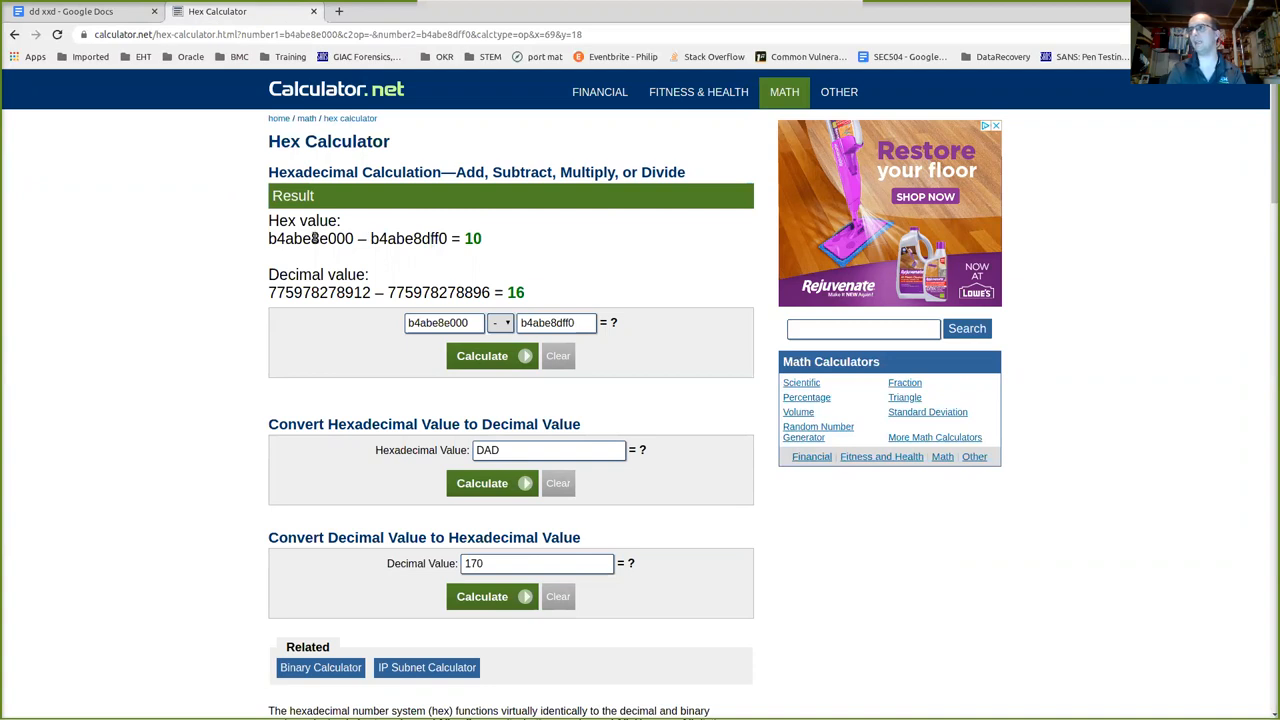
- Read off the result hex 10 (decimal 16) for b4abe8e000 minus b4abe8dff0, then leave the calculator
{"action": "double_click", "coordinate": [330, 238]}
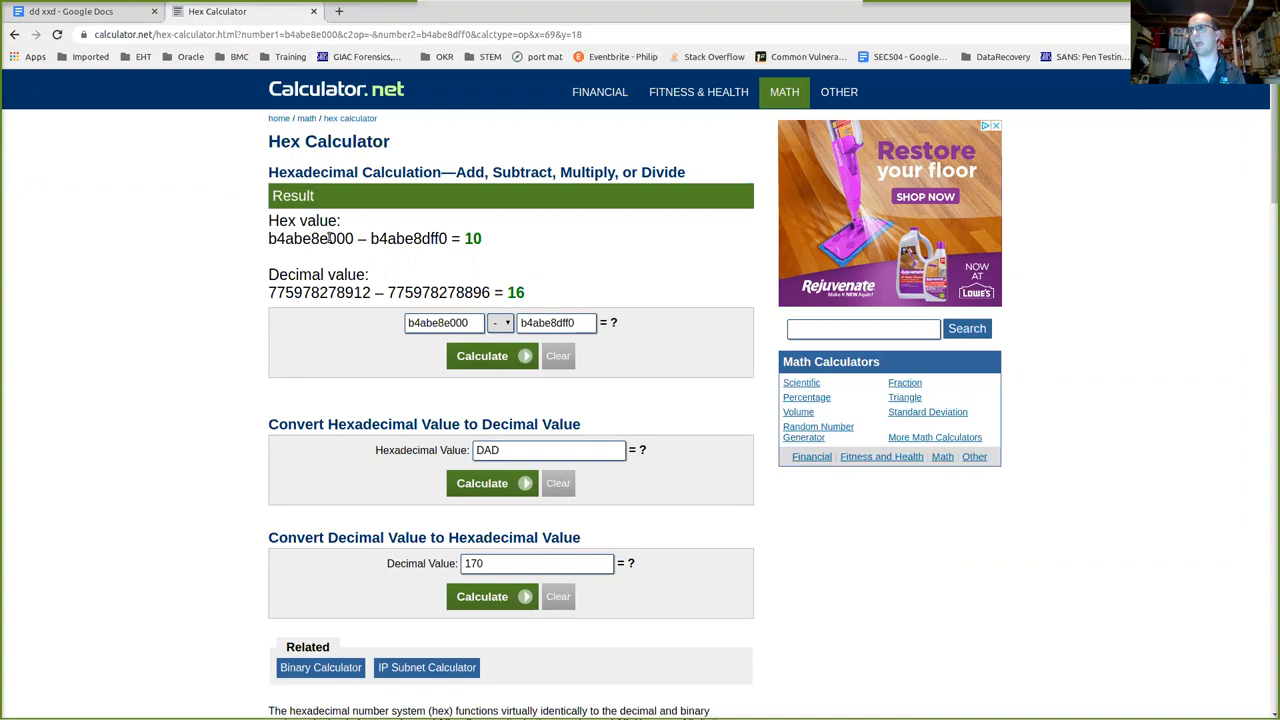
{"action": "double_click", "coordinate": [338, 238]}
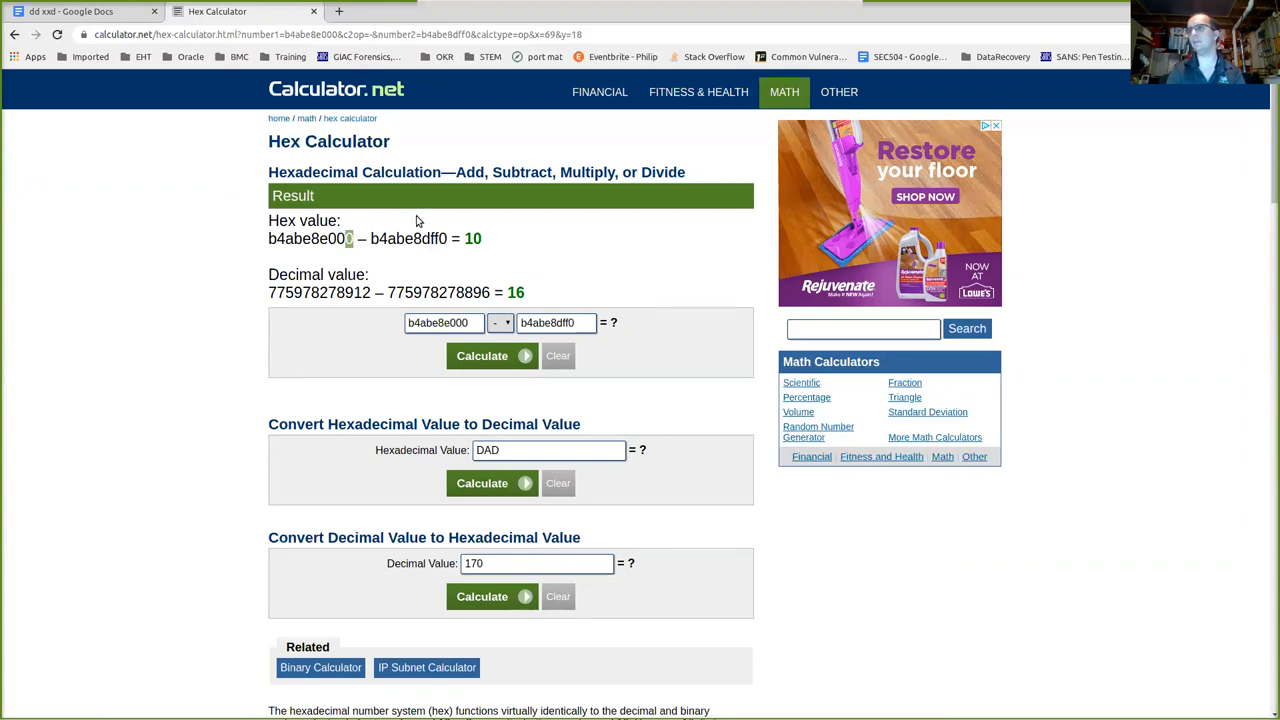
{"action": "left_click", "coordinate": [80, 12]}
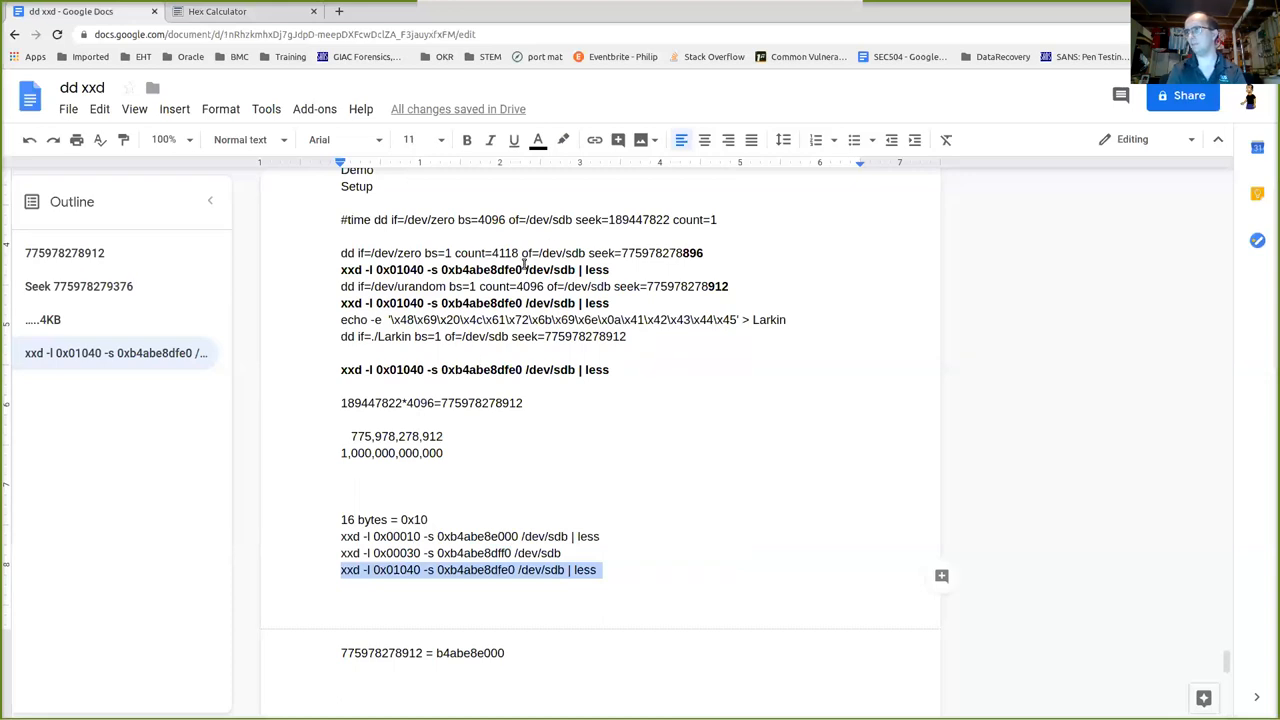
{"action": "mouse_move", "coordinate": [504, 308]}
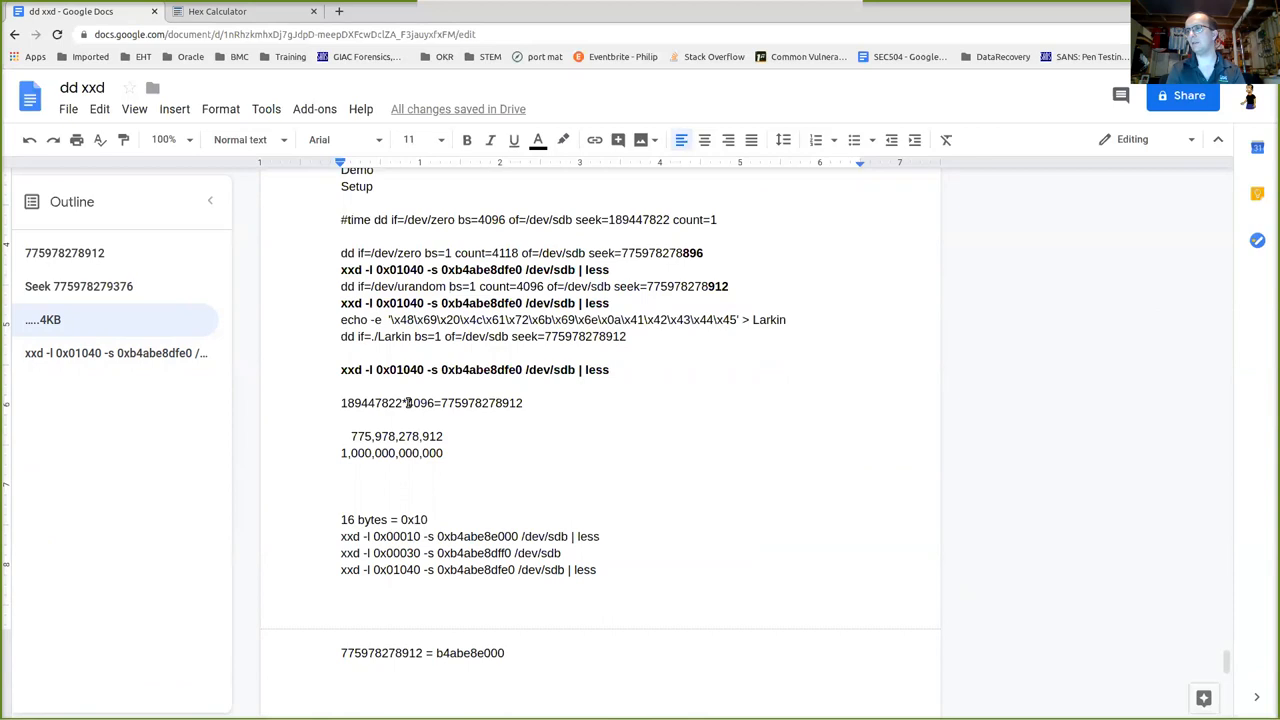
{"action": "double_click", "coordinate": [418, 404]}
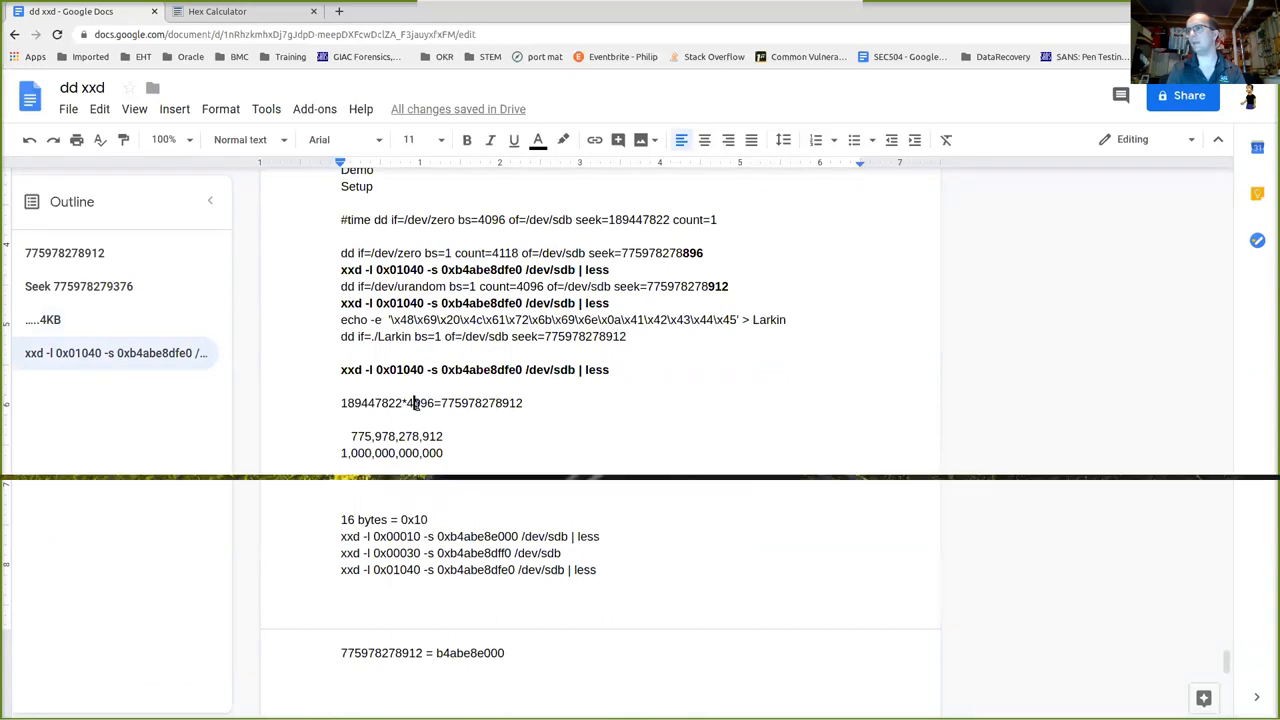
{"action": "double_click", "coordinate": [372, 404]}
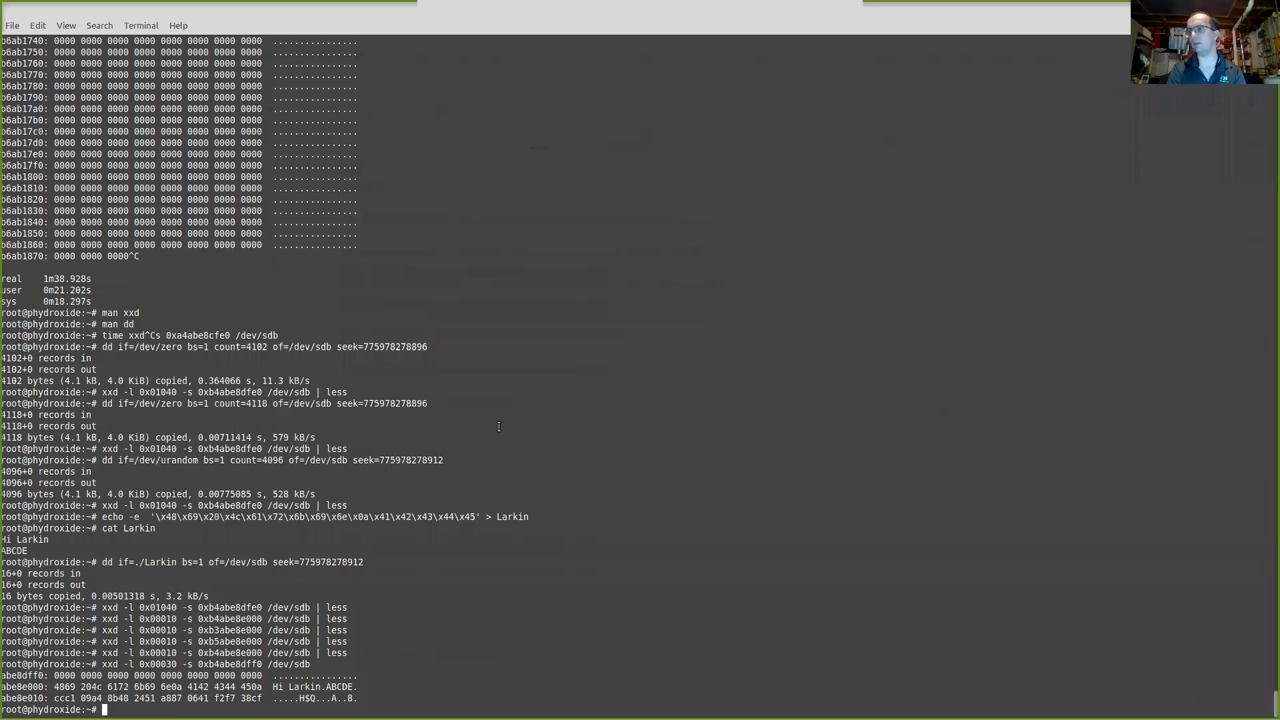
{"action": "mouse_move", "coordinate": [394, 566]}
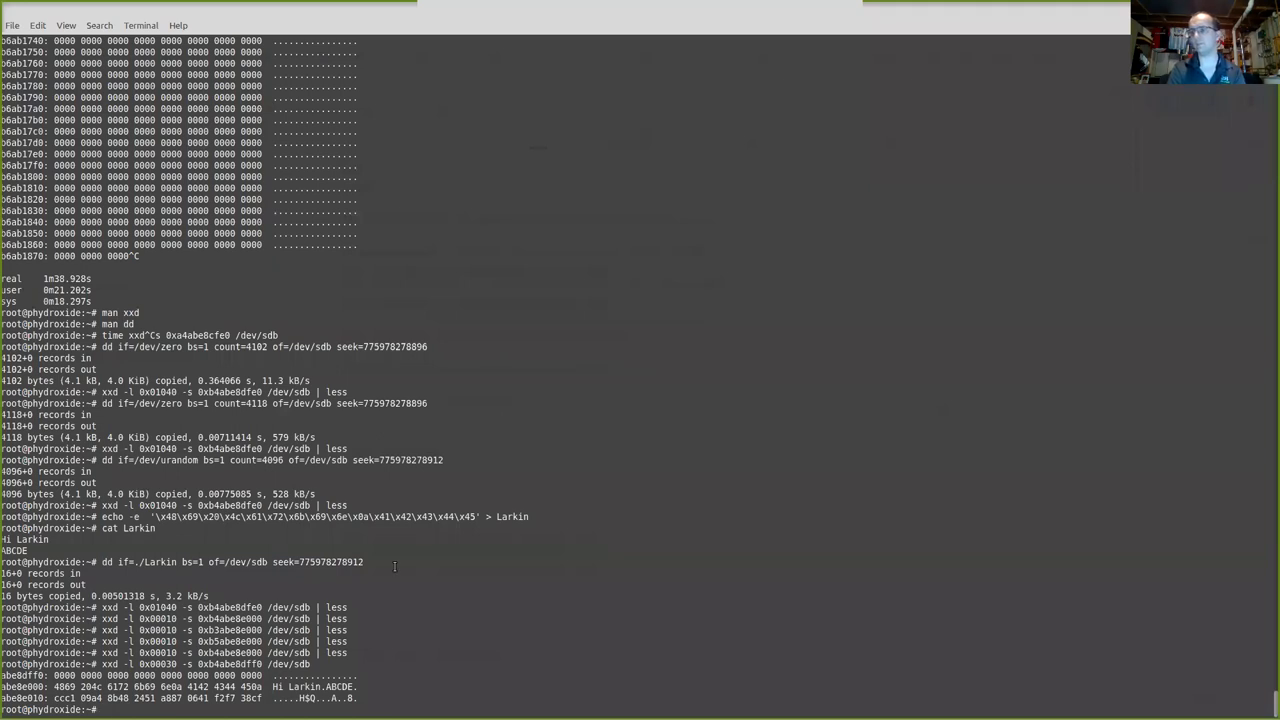
- Scroll the terminal over the earlier xxd dump with Hi Larkin.ABCDE. among random bytes
{"action": "scroll", "scroll_direction": "down", "scroll_amount": 3}
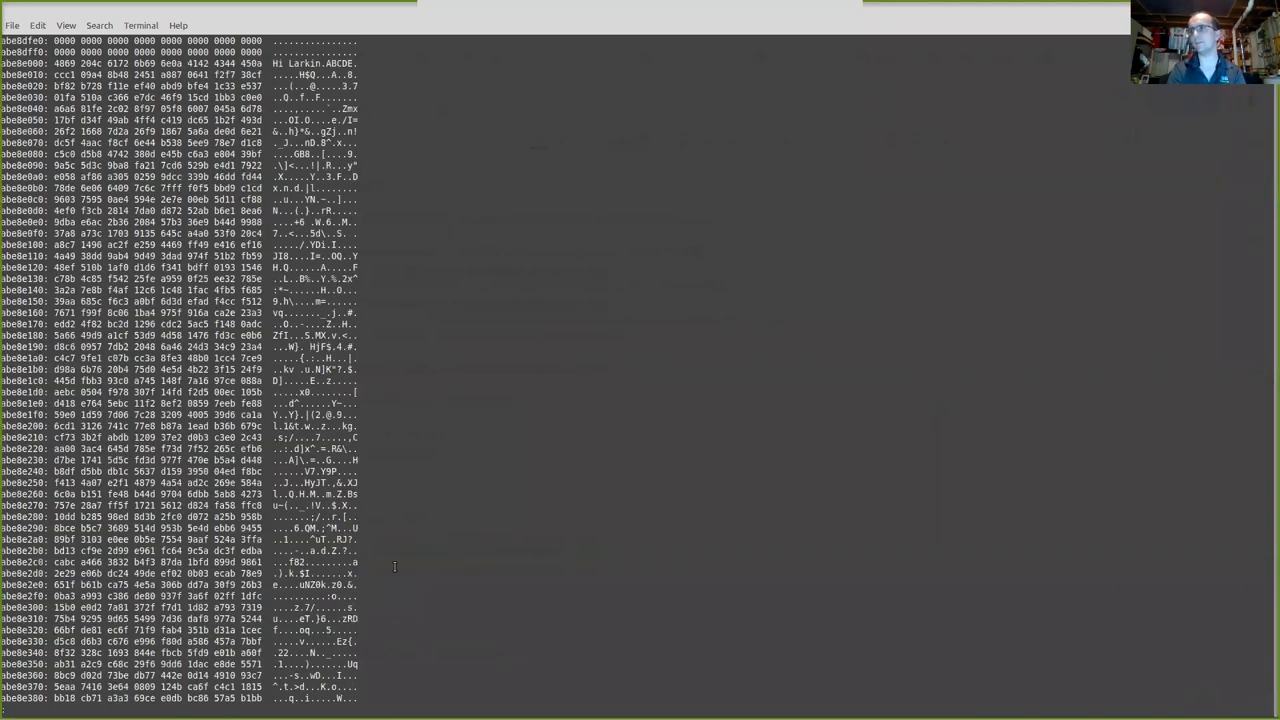
{"action": "scroll", "scroll_direction": "down", "scroll_amount": 3}
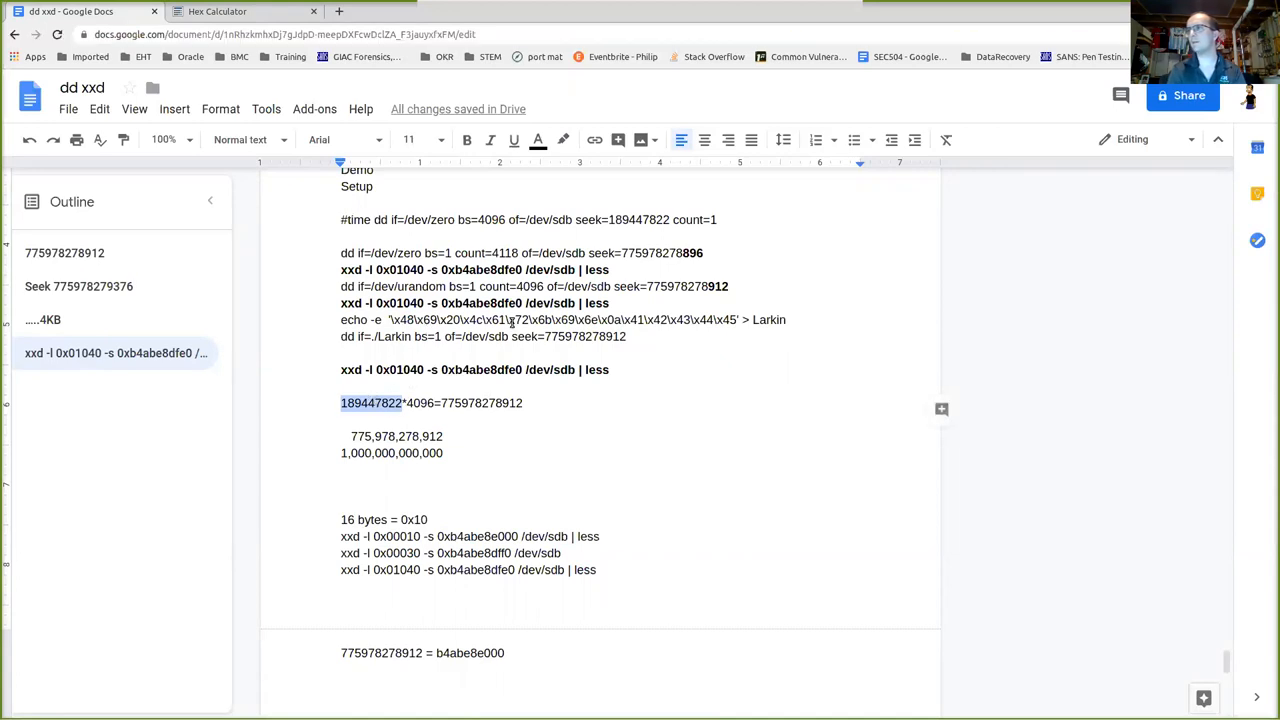
- Copy the sector number 189447822 via the context menu
{"action": "right_click", "coordinate": [372, 404]}
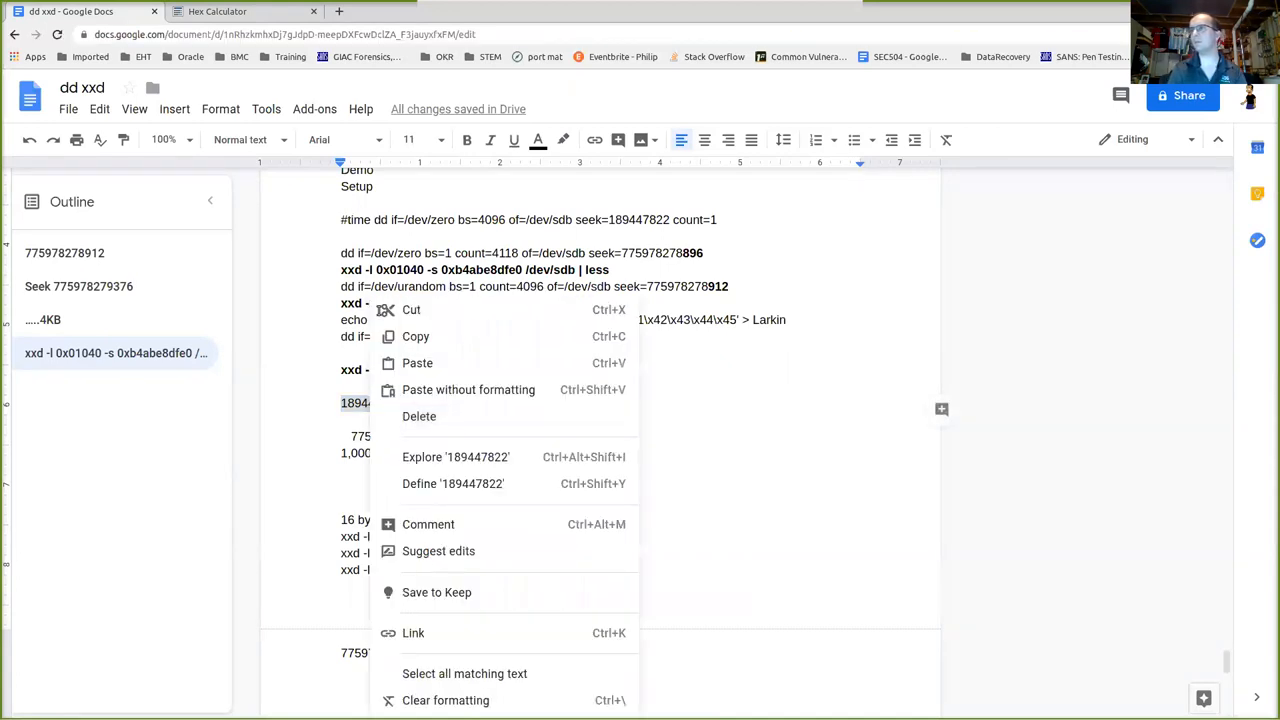
{"action": "left_click", "coordinate": [530, 360]}
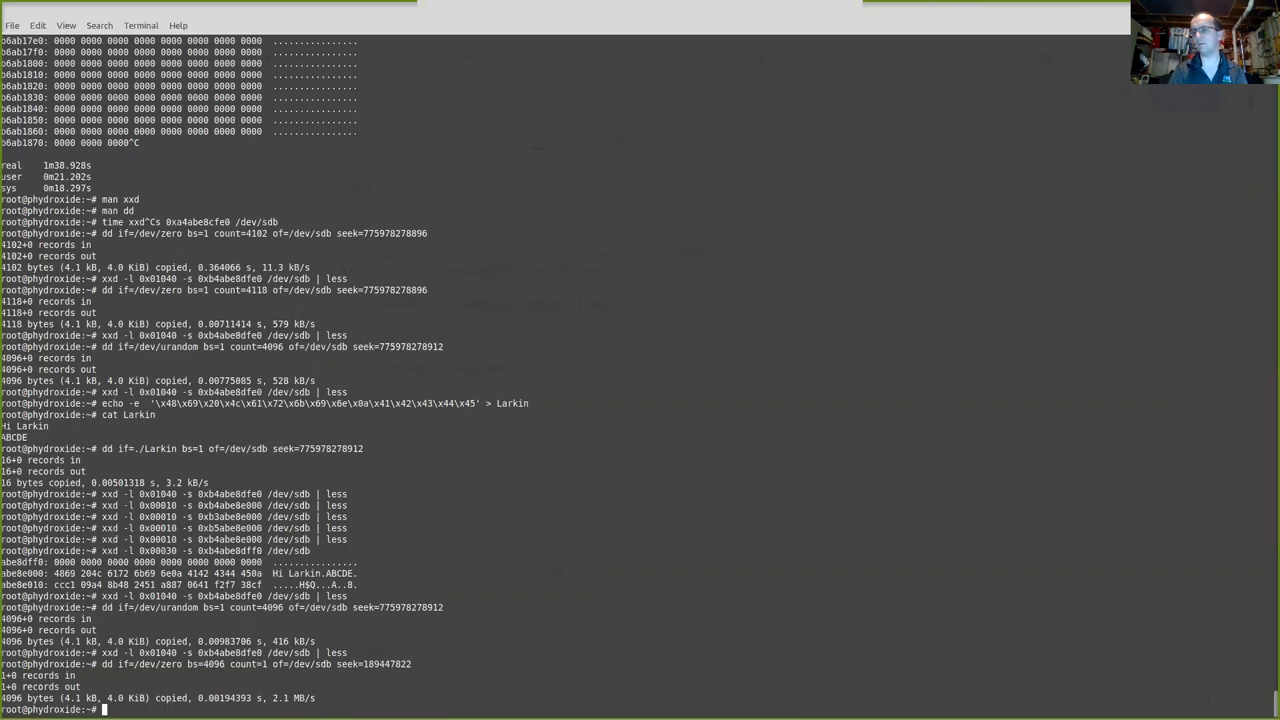
- Verify the random refill with xxd -l 0x01040 -s 0xb4abe8dfe0 /dev/sdb | less
{"action": "type", "text": "xxd -l 0x01040 -s 0xb4abe8dfe0 /dev/sdb | less"}
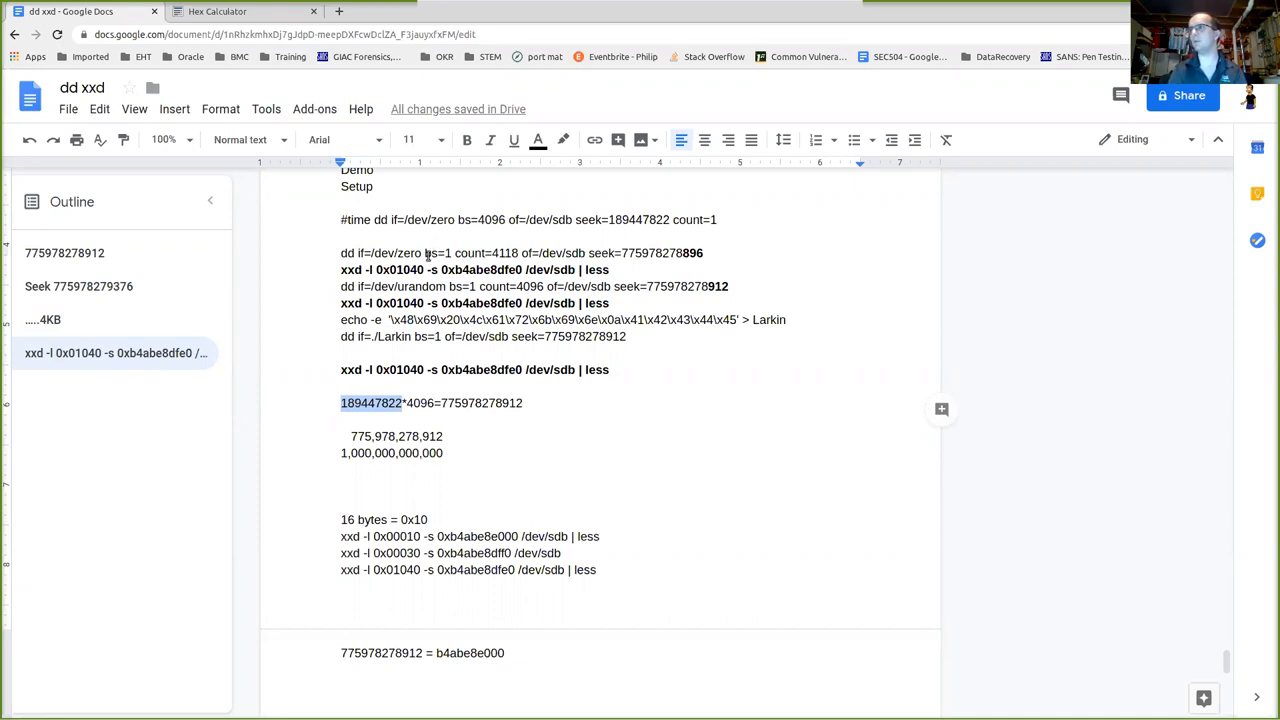
- Select the bs=1 block size in the first dd zeroing line of the notes
{"action": "left_click", "coordinate": [428, 252]}
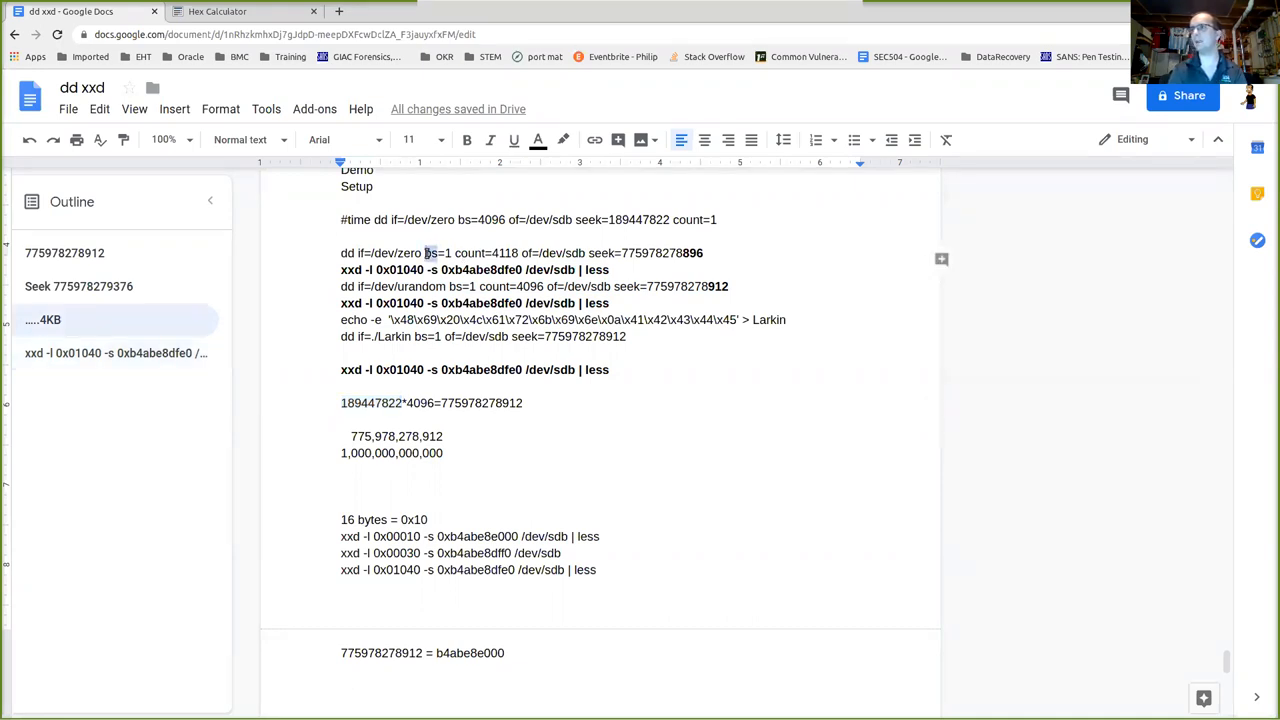
{"action": "left_click_drag", "start_coordinate": [340, 252], "coordinate": [704, 252]}
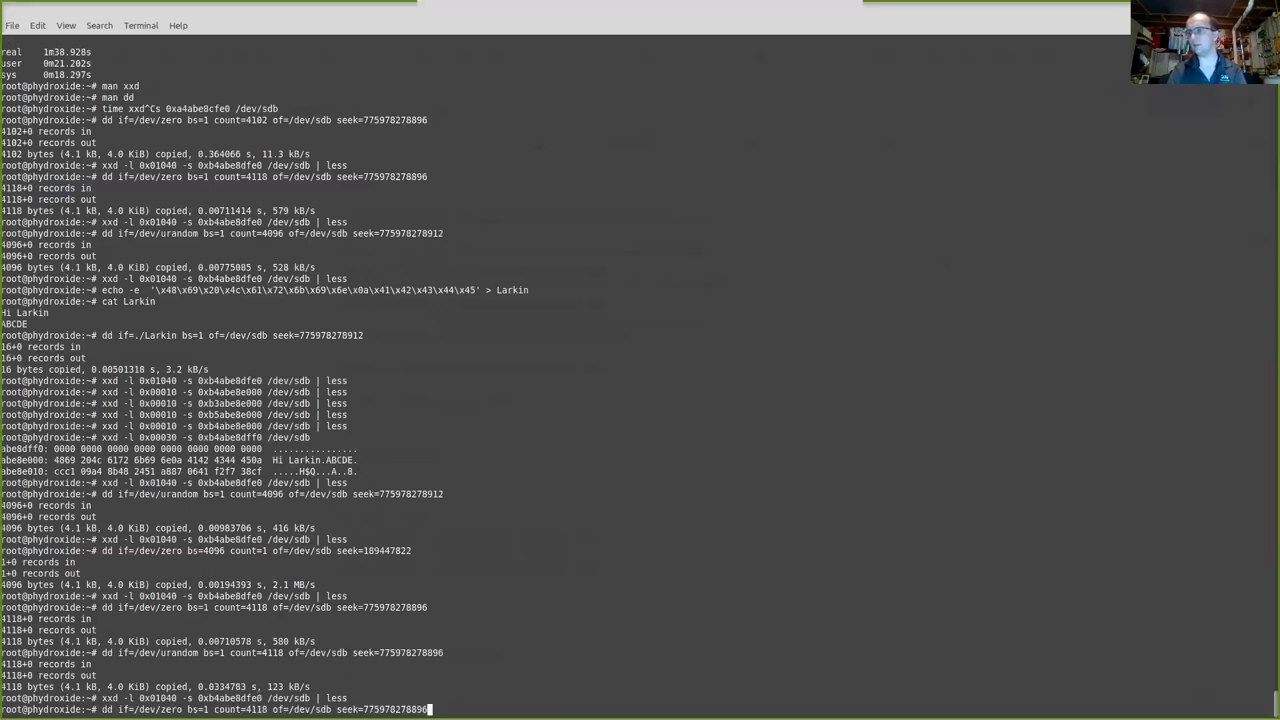
- Check offset 0xb4abe8dfe0 with xxd, then zero the 4096-byte block at sector 189447822
{"action": "type", "text": "xxd -l 0x01040 -s 0xb4abe8dfe0 /dev/sdb | less"}
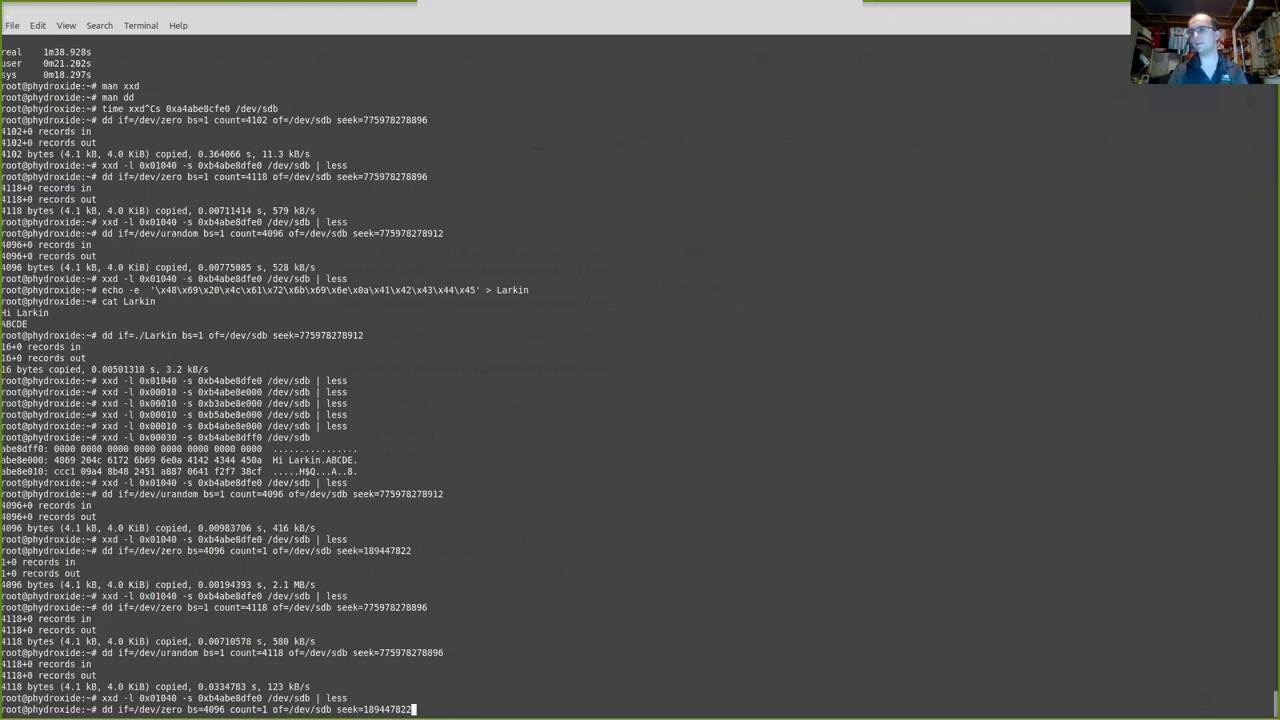
{"action": "key", "text": "Return"}
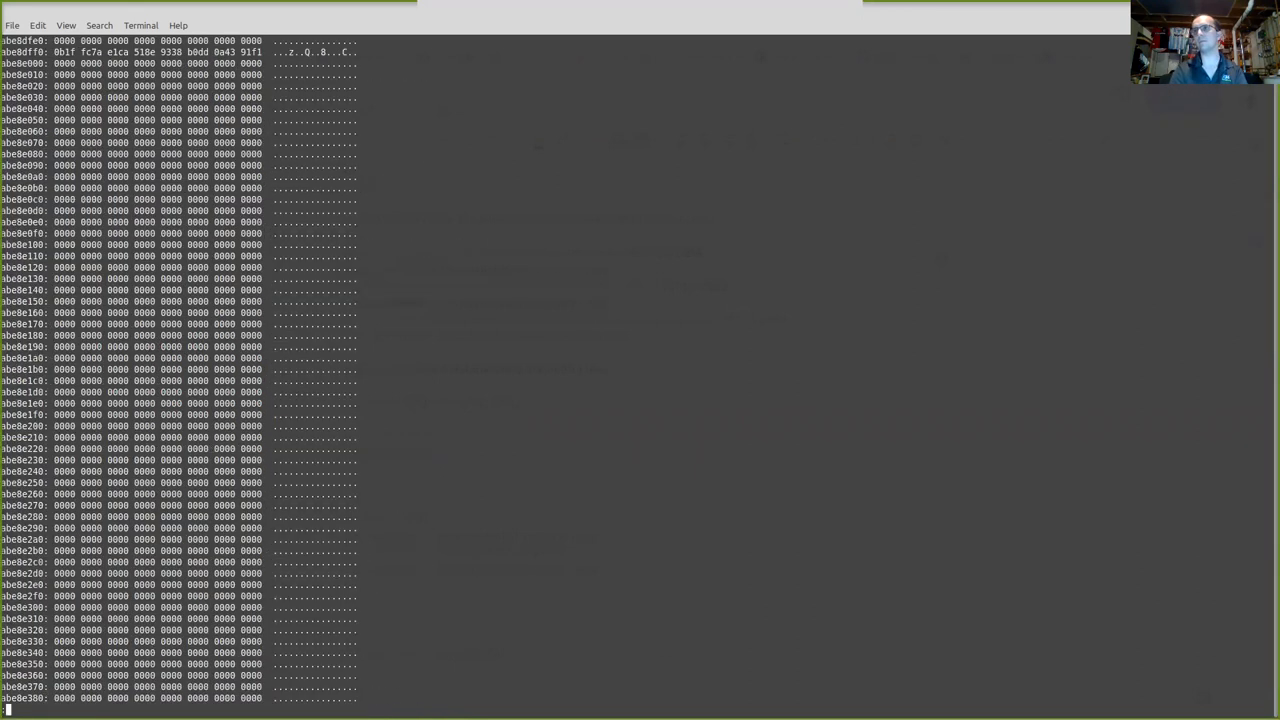
- Page through the xxd dump confirming zeros from b4abe8e000 onward
{"action": "scroll", "scroll_direction": "down", "scroll_amount": 3}
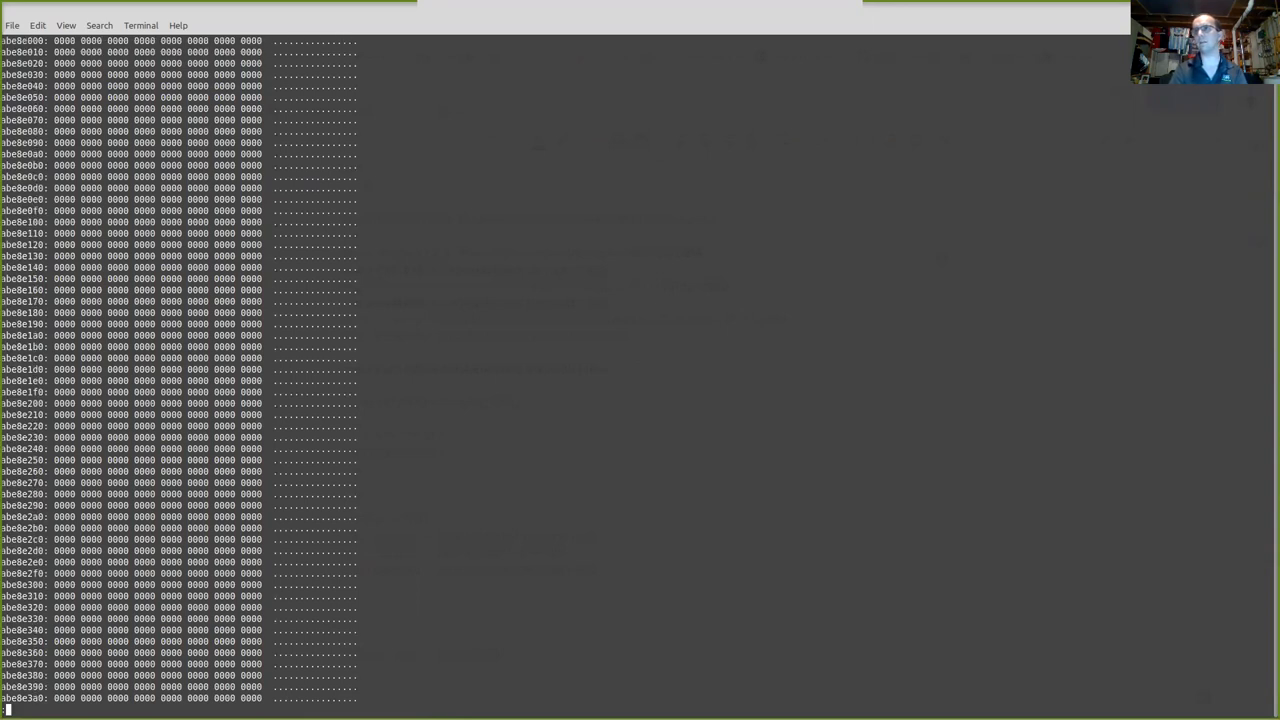
{"action": "key", "text": "End"}
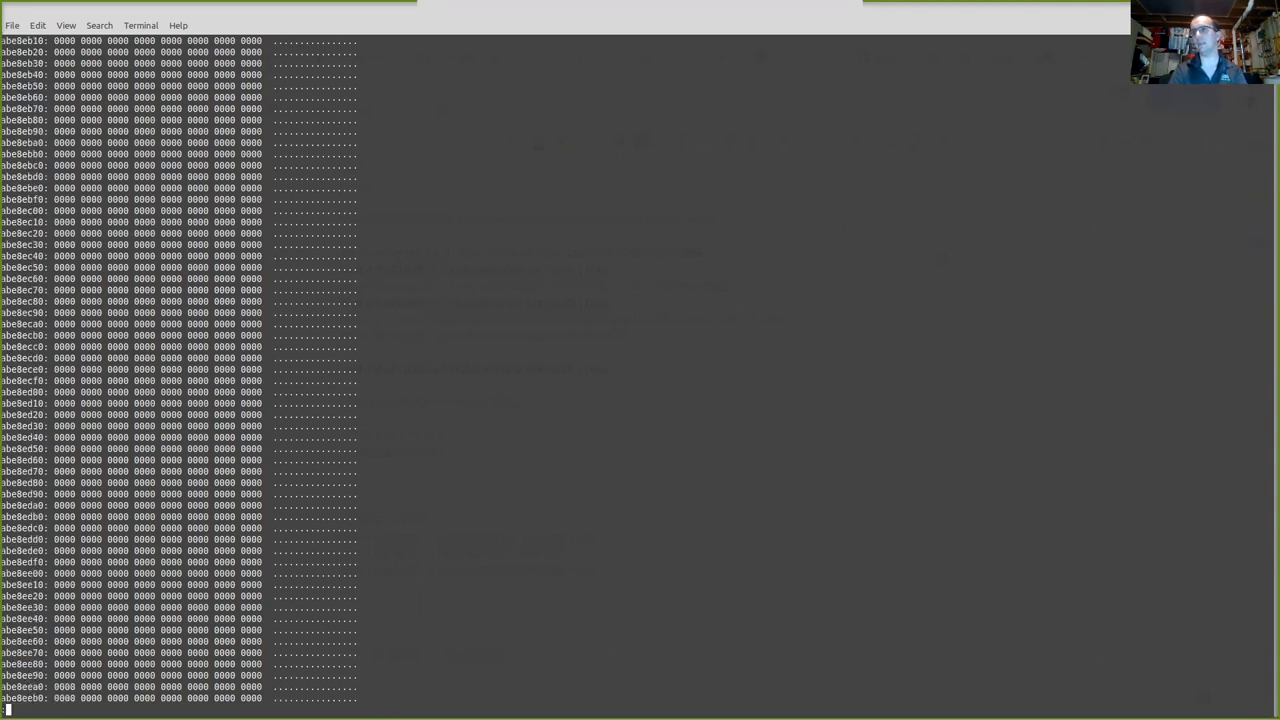
{"action": "scroll", "scroll_direction": "down", "scroll_amount": 3}
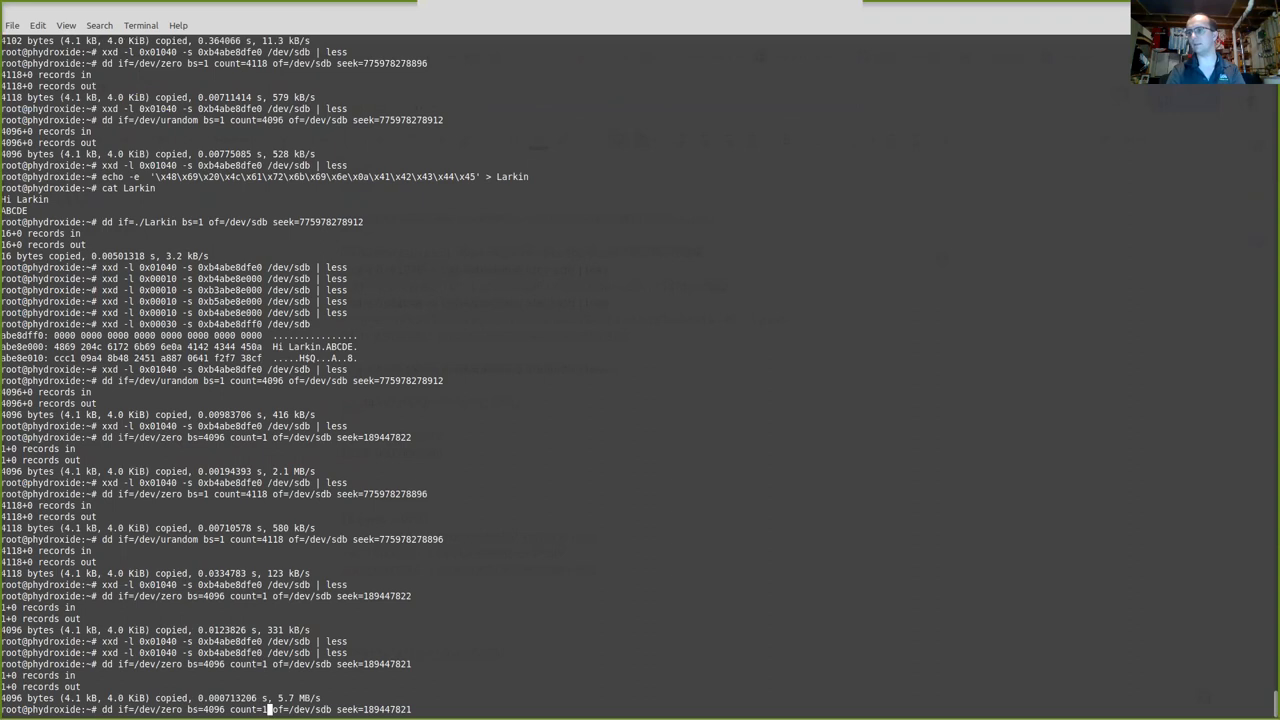
- Zero two then three 4096-byte blocks from sector 189447821, verifying with xxd at 0xb4abe8dfe0
{"action": "key", "text": "Return"}
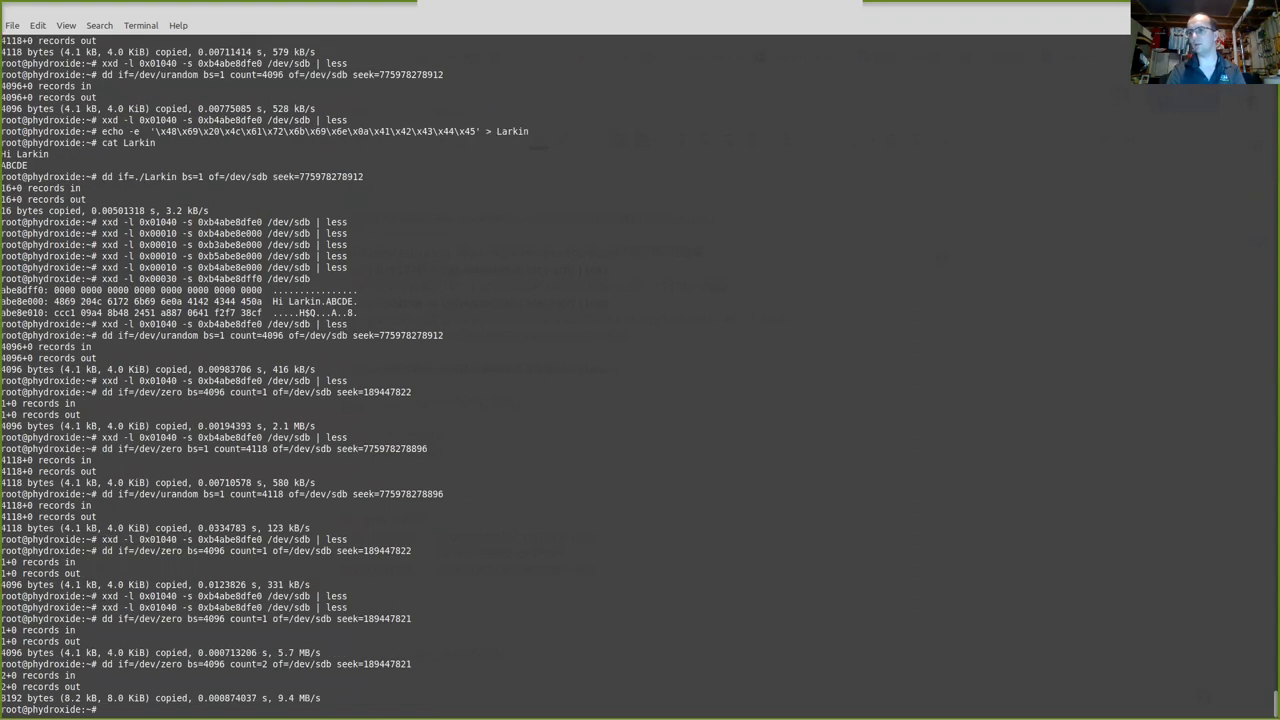
{"action": "type", "text": "xxd -l 0x01040 -s 0xb4abe8dfe0 /dev/sdb | less"}
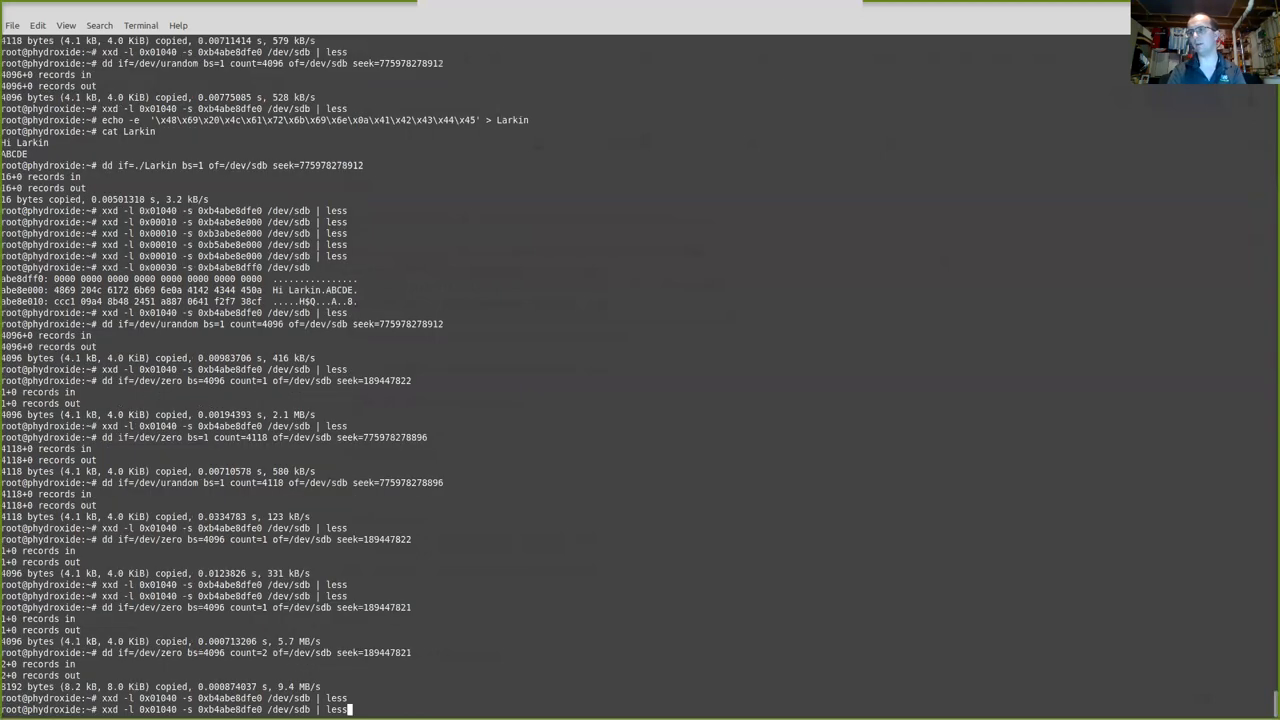
{"action": "type", "text": "dd if=/dev/zero bs=4096 count=2 of=/dev/sdb seek=189447821"}
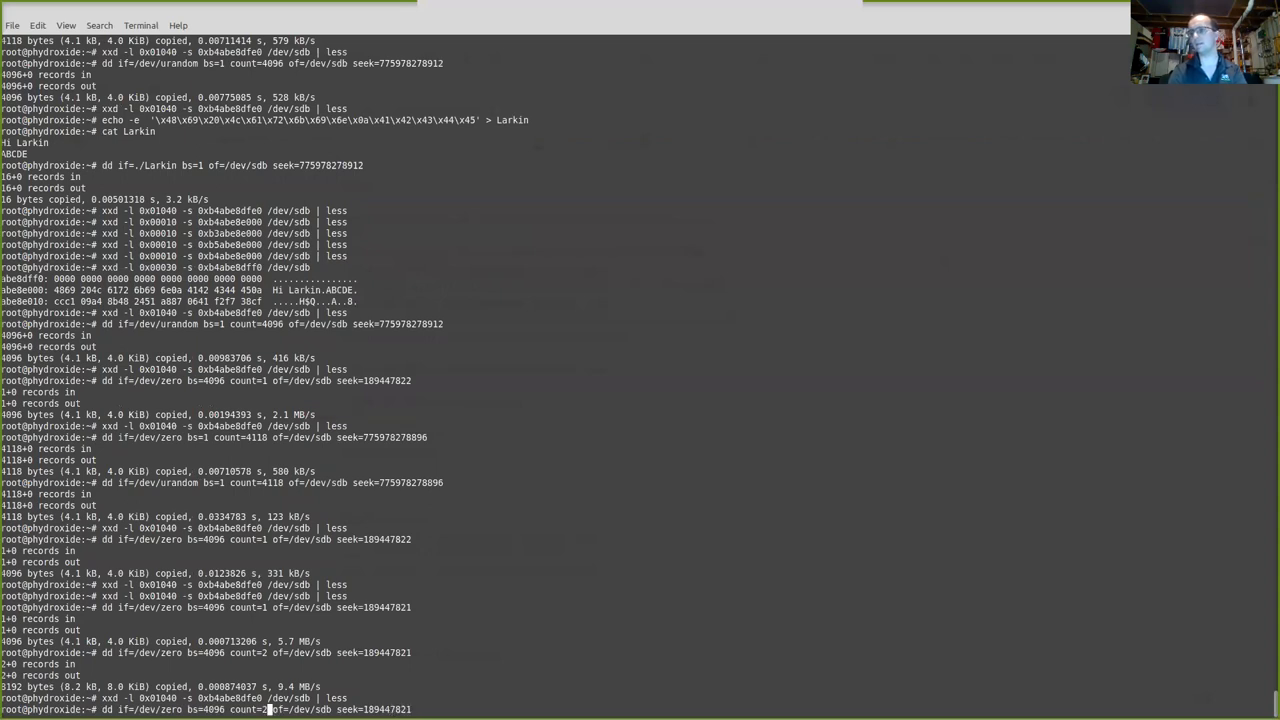
{"action": "key", "text": "Return"}
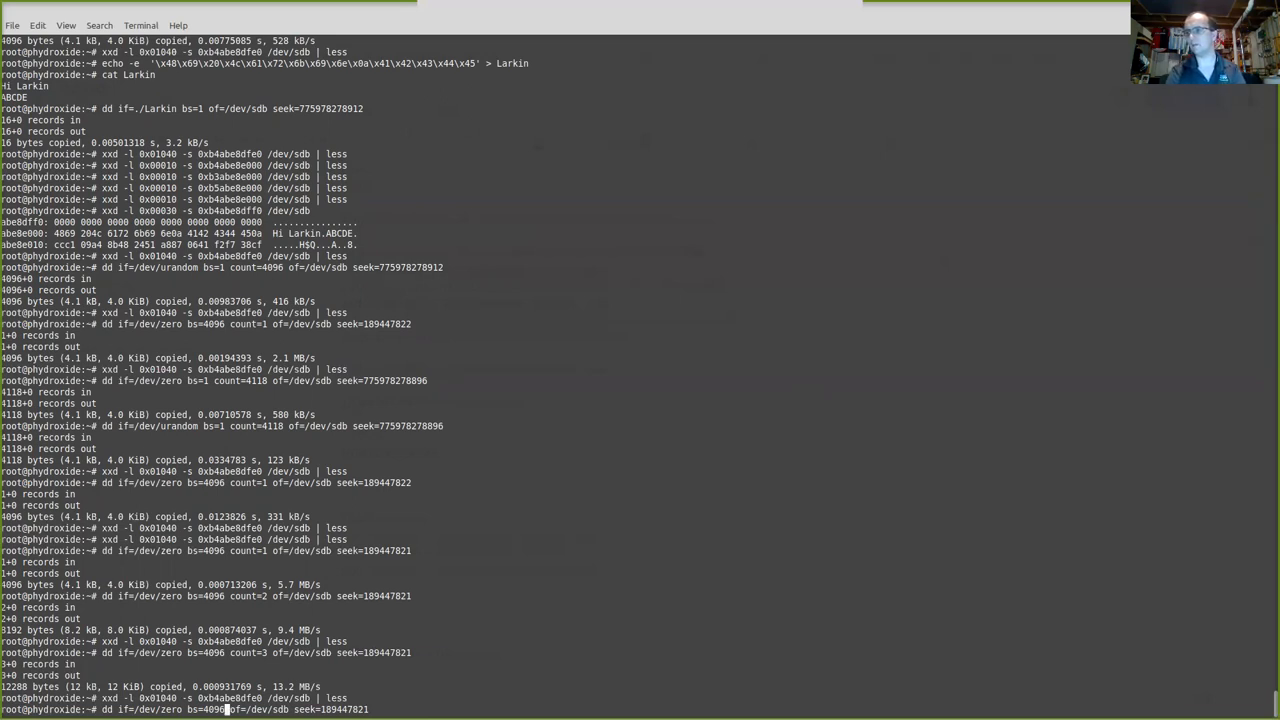
{"action": "scroll", "scroll_direction": "down", "scroll_amount": 3}
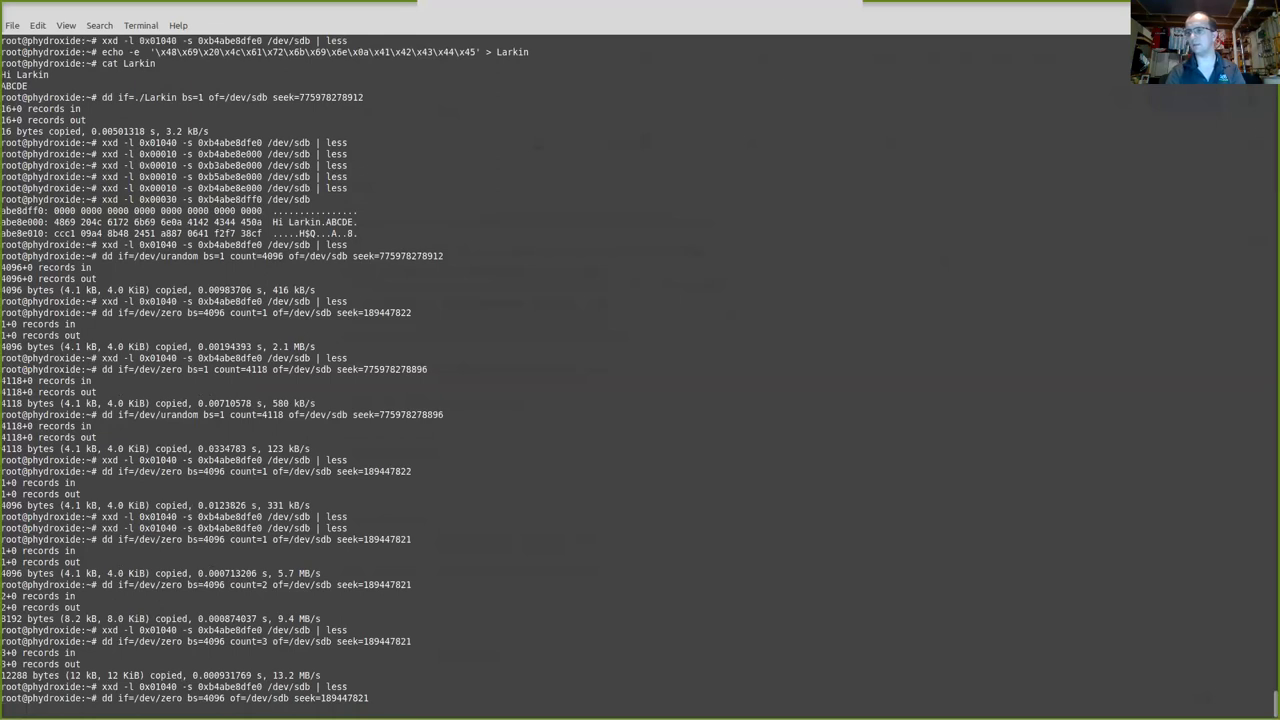